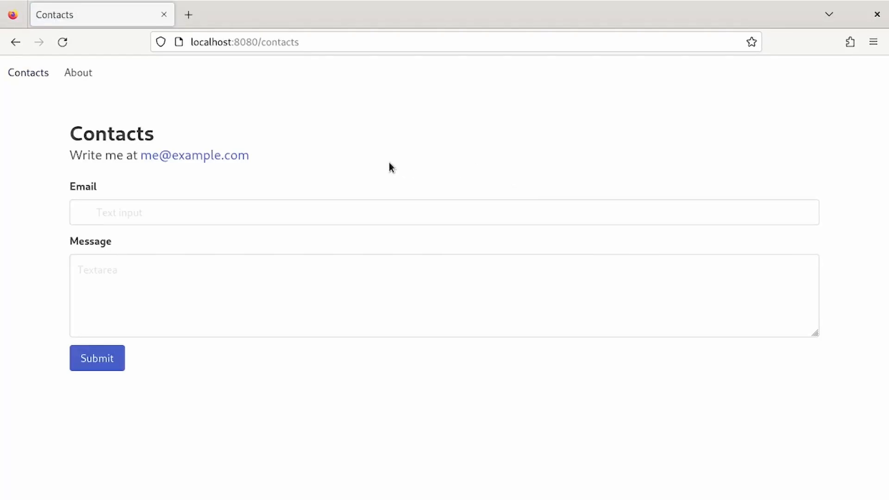
# Browse the site's About and Contacts pages, then evaluate the next form in clwho.lisp
pyautogui.click(78, 72)
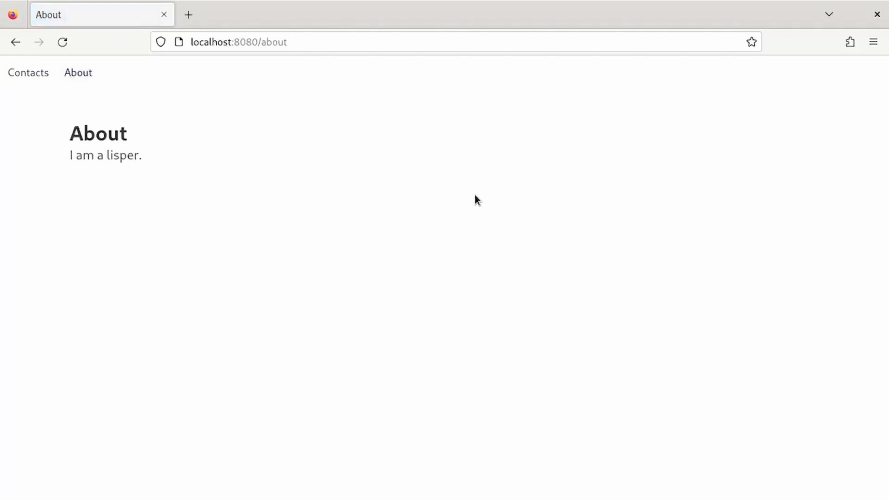
pyautogui.moveTo(529, 232)
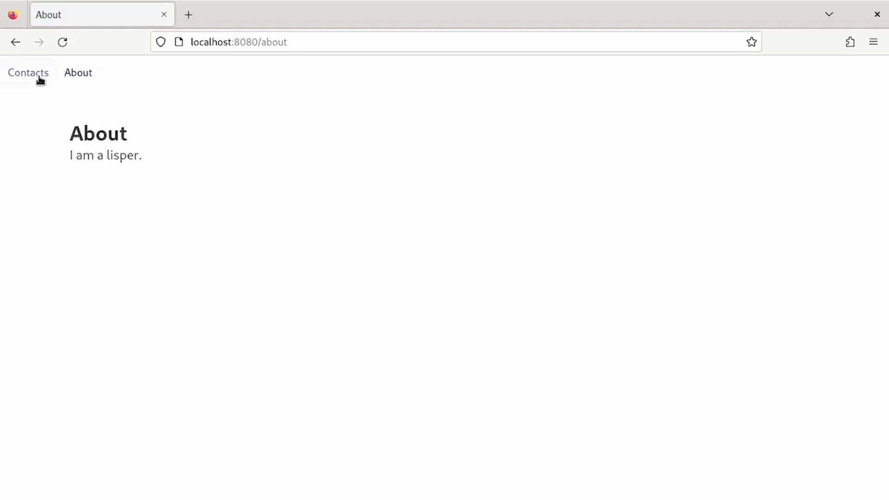
pyautogui.click(27, 72)
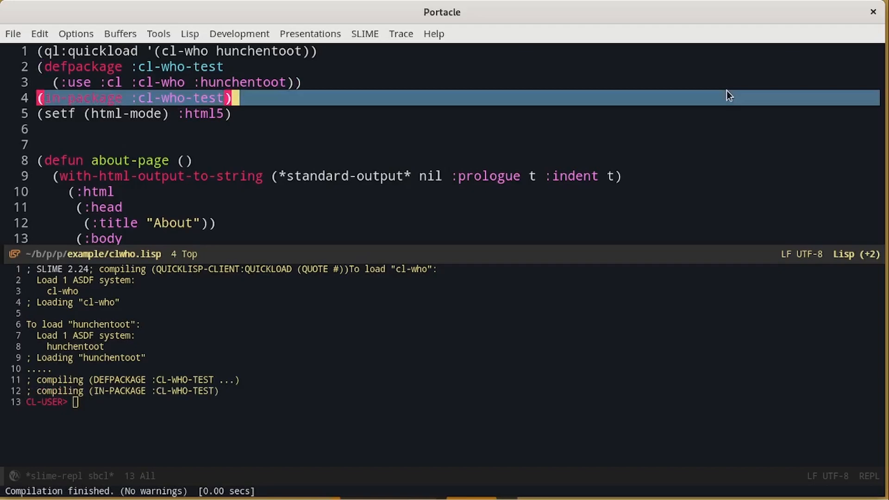
pyautogui.press('Down')
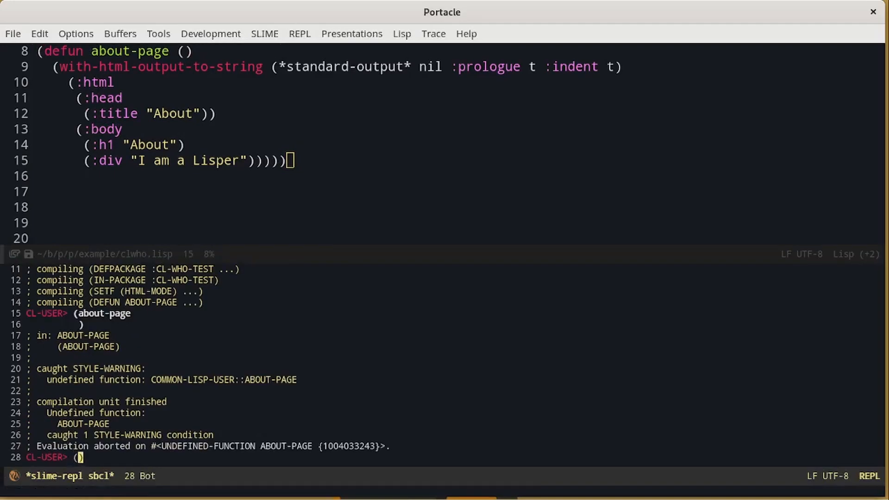
# Evaluate (in-package :cl-who-test) in the REPL and run (about-page) to print its HTML
pyautogui.write('in-package')
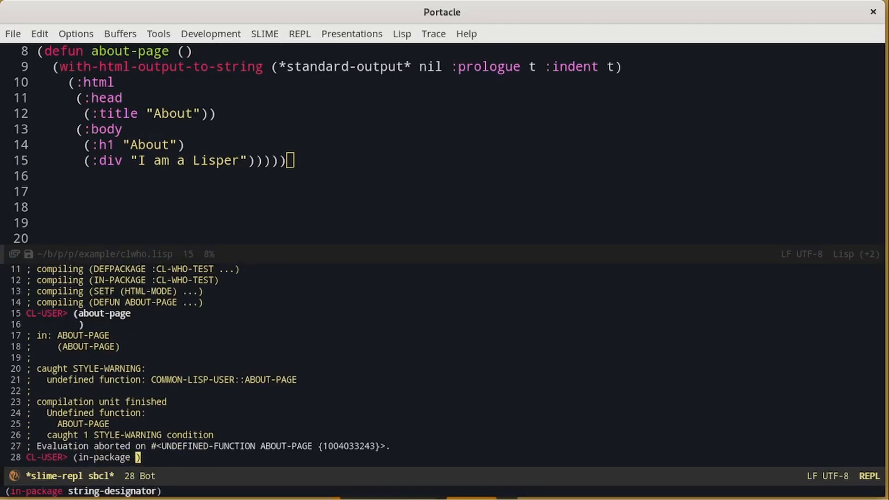
pyautogui.write(':')
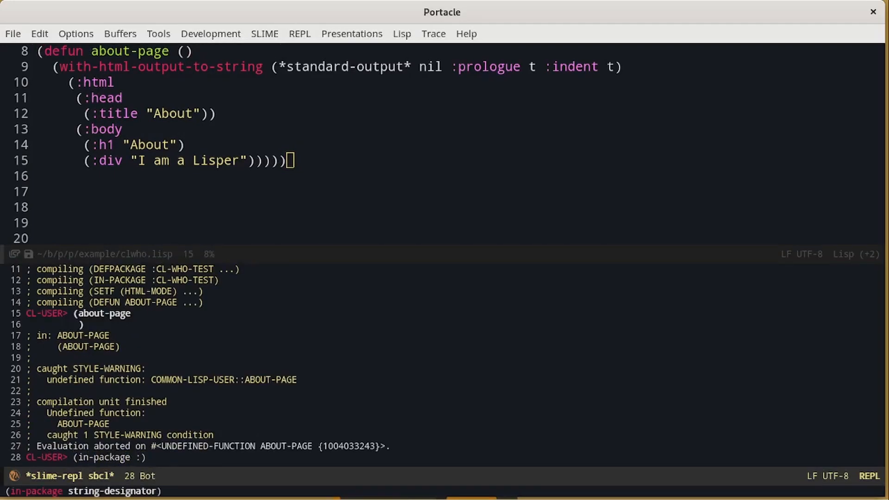
pyautogui.write(':cl-who-test')
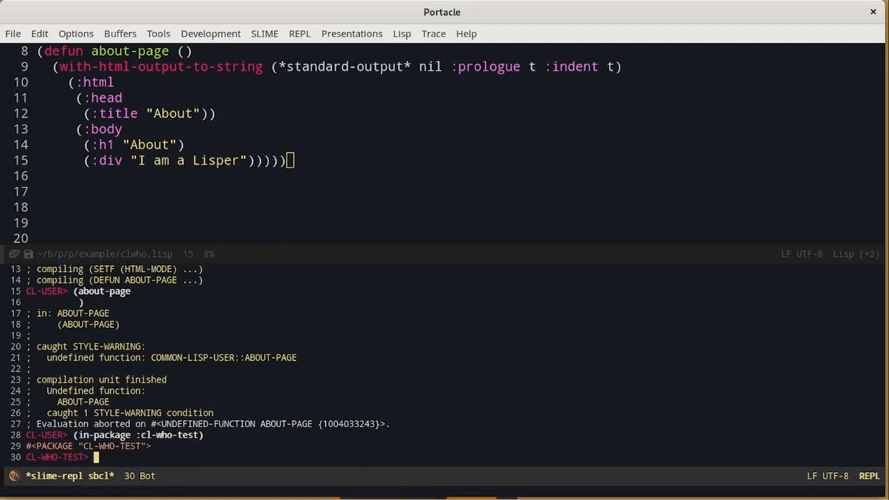
pyautogui.write('(about-')
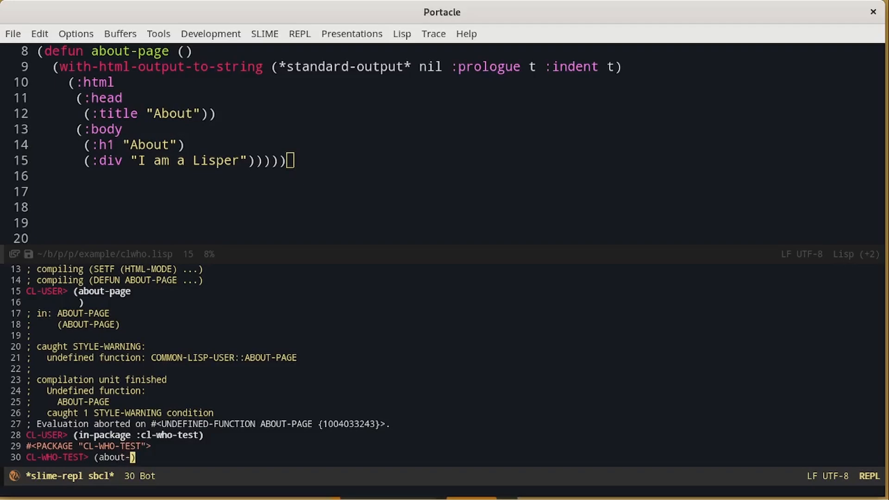
pyautogui.write('page')
pyautogui.press('Return')
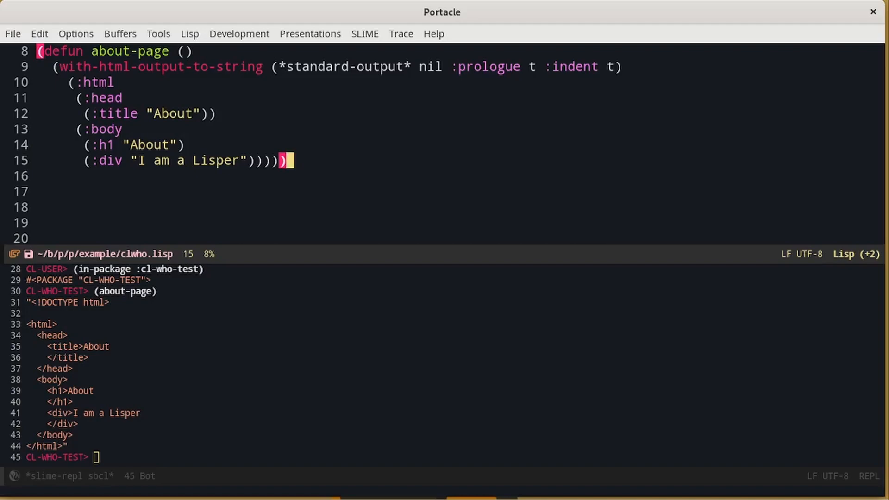
pyautogui.moveTo(127, 143)
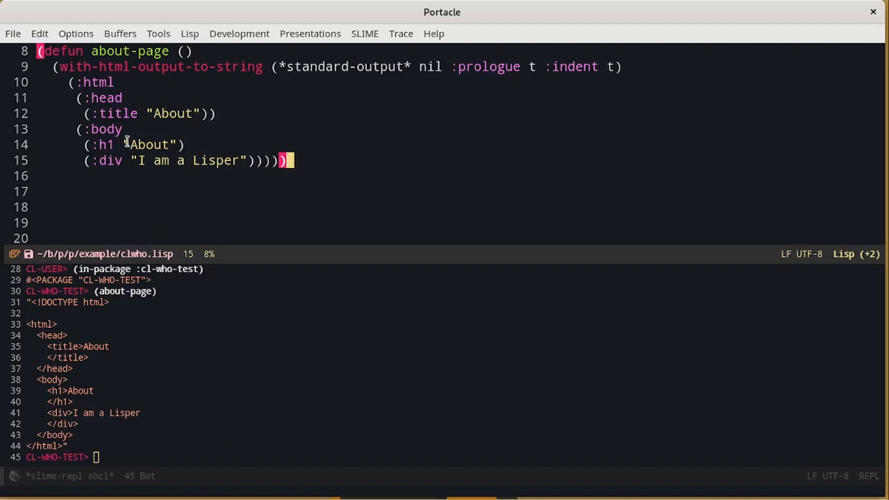
pyautogui.moveTo(125, 94)
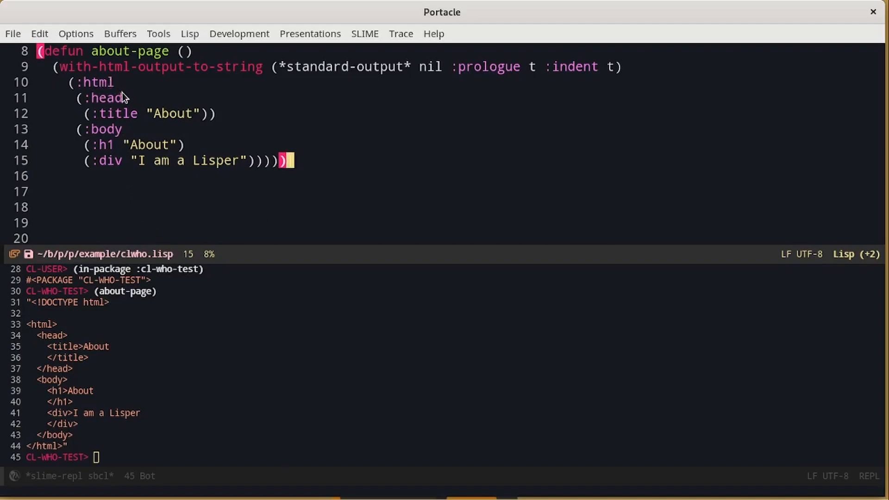
pyautogui.moveTo(145, 107)
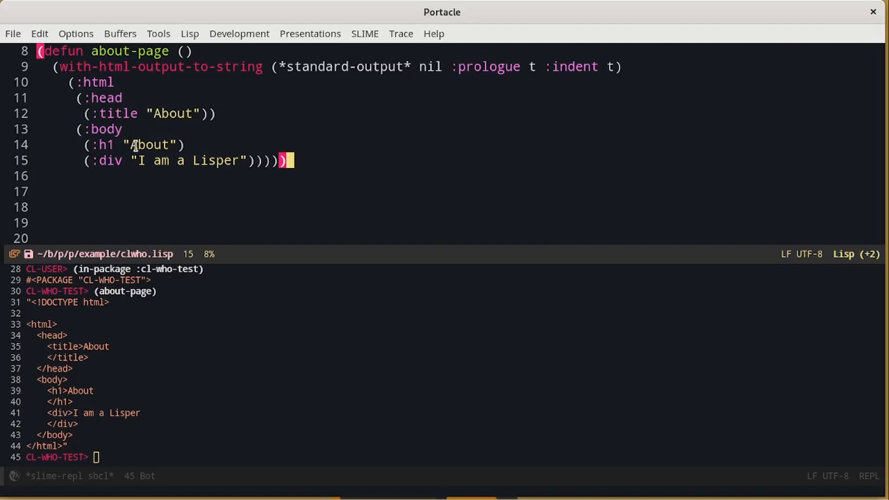
pyautogui.moveTo(748, 152)
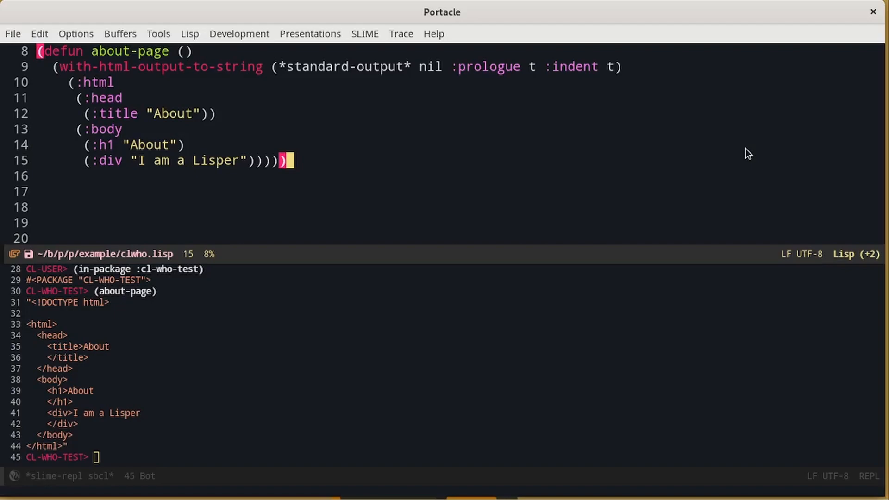
# Scroll down to where the main-layout macro and new about-page are written
pyautogui.scroll(-3)
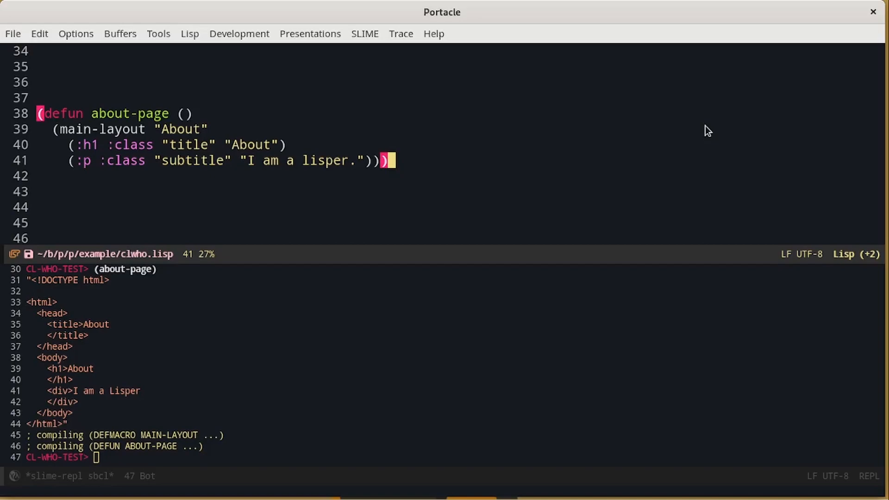
# Scroll down to the easy-acceptor start form and the /about handler
pyautogui.scroll(-3)
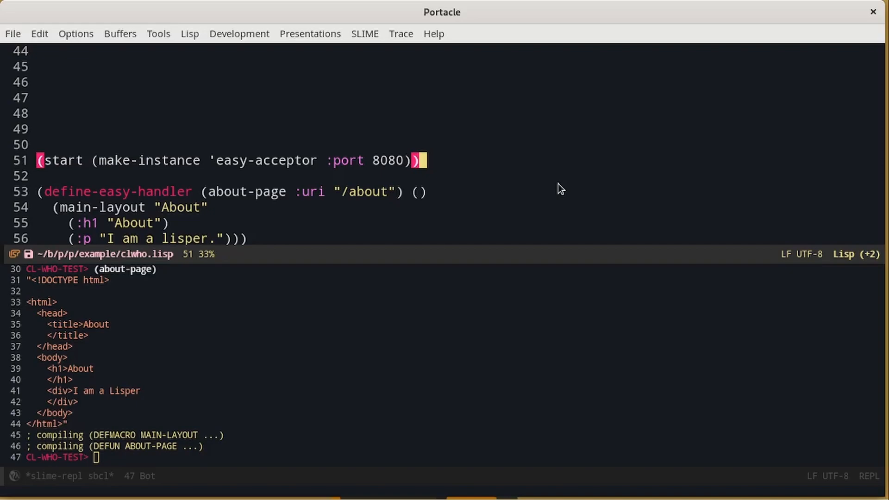
pyautogui.moveTo(394, 168)
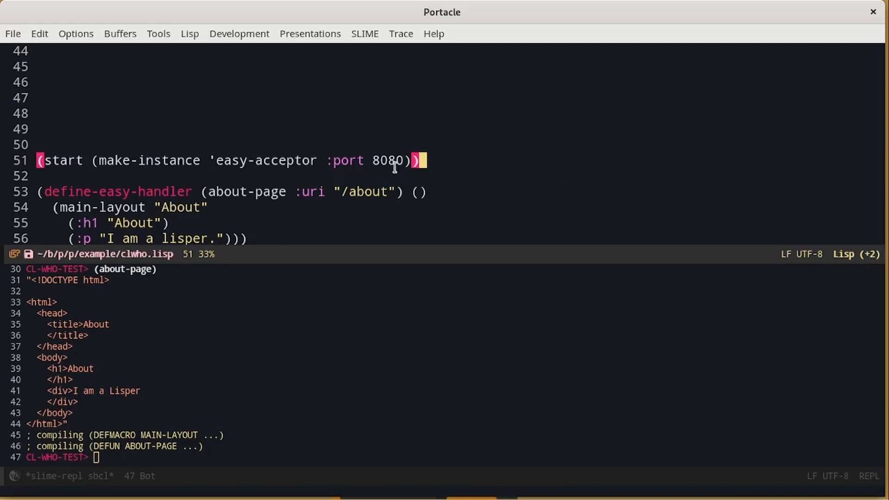
pyautogui.moveTo(474, 174)
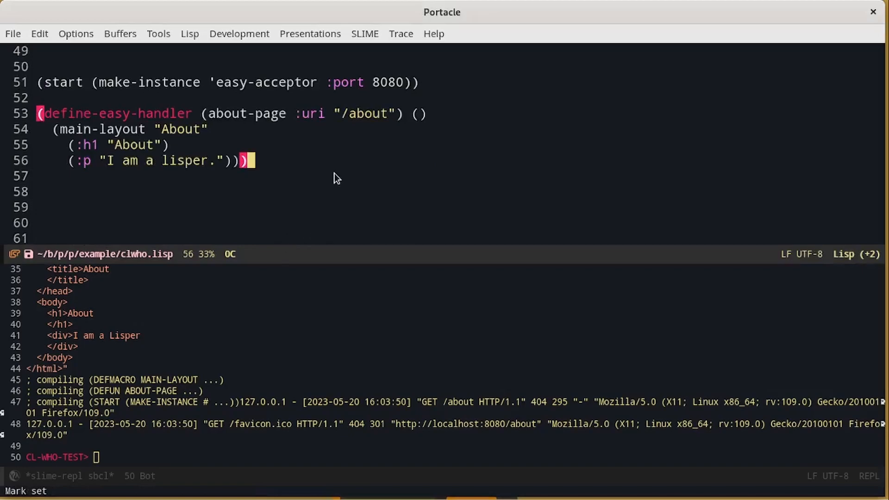
# Compile the /about easy handler with C-c C-c so Hunchentoot serves the page
pyautogui.press('C-c C-c')
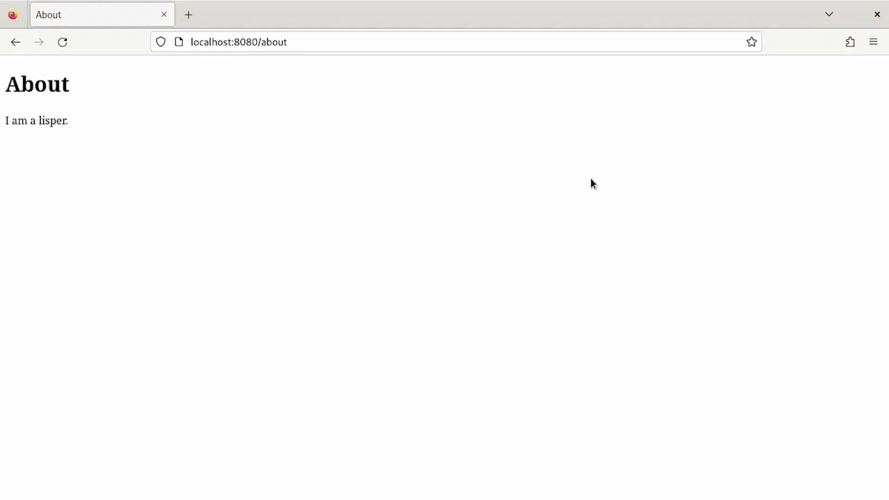
pyautogui.moveTo(526, 186)
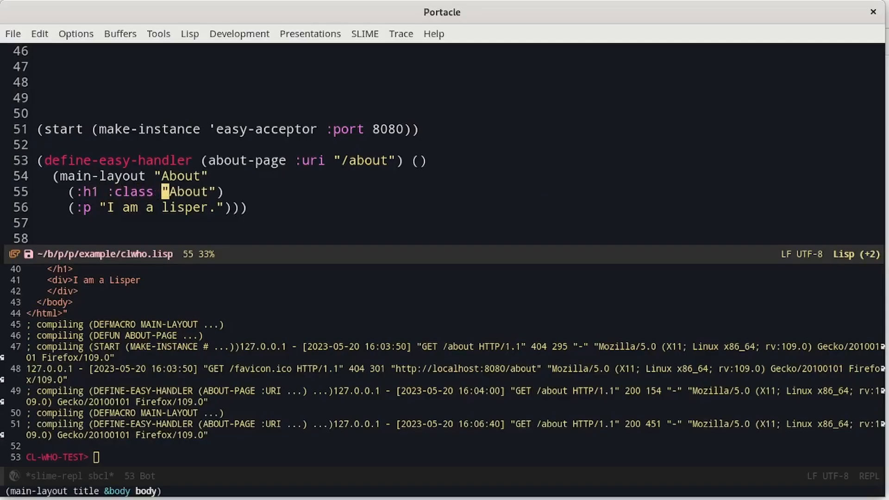
# Add :class "title" to the :h1 heading in the /about handler
pyautogui.write('title"')
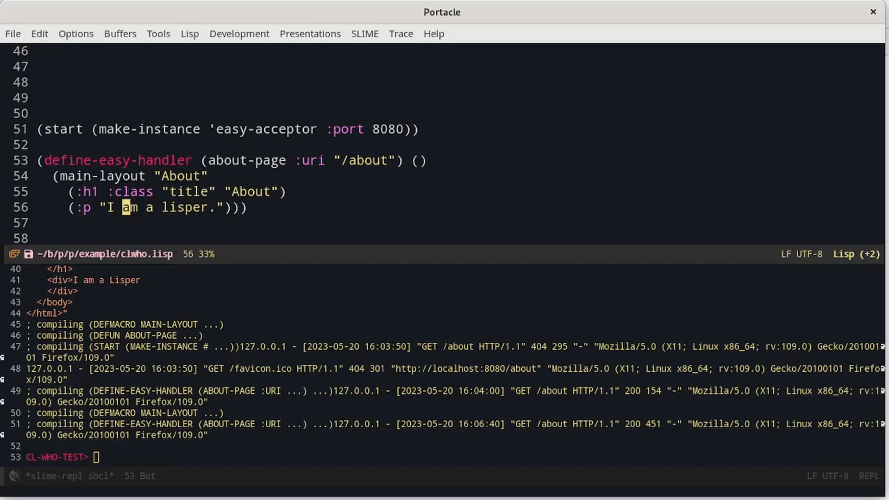
pyautogui.write(':class "subtitle')
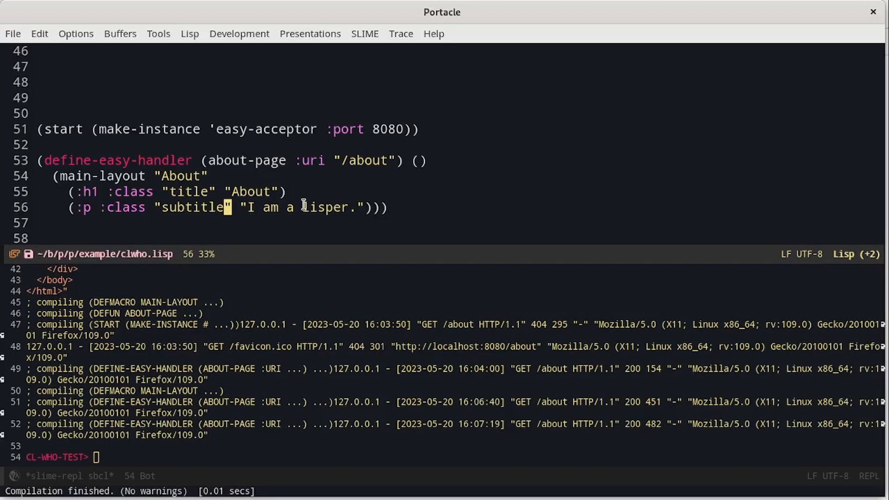
# Scroll down through the handler after adding the subtitle class
pyautogui.scroll(-3)
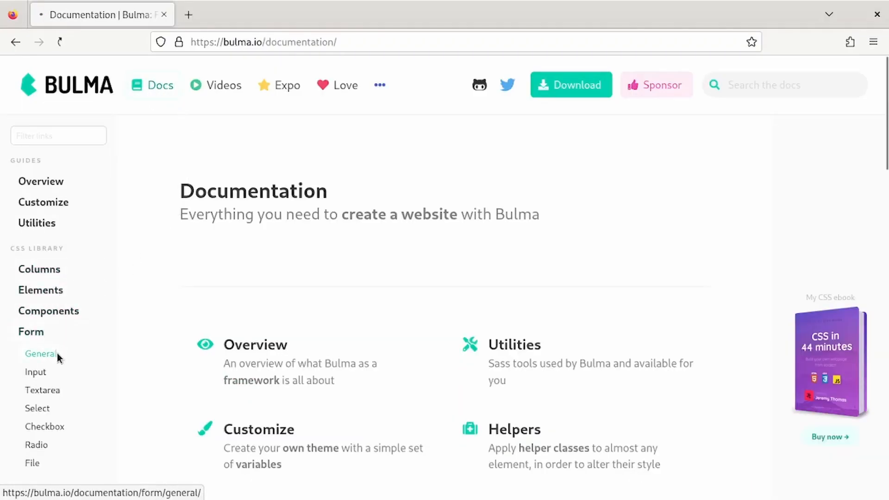
# View Bulma's form controls docs and scroll to the complete form example's HTML markup
pyautogui.click(40, 354)
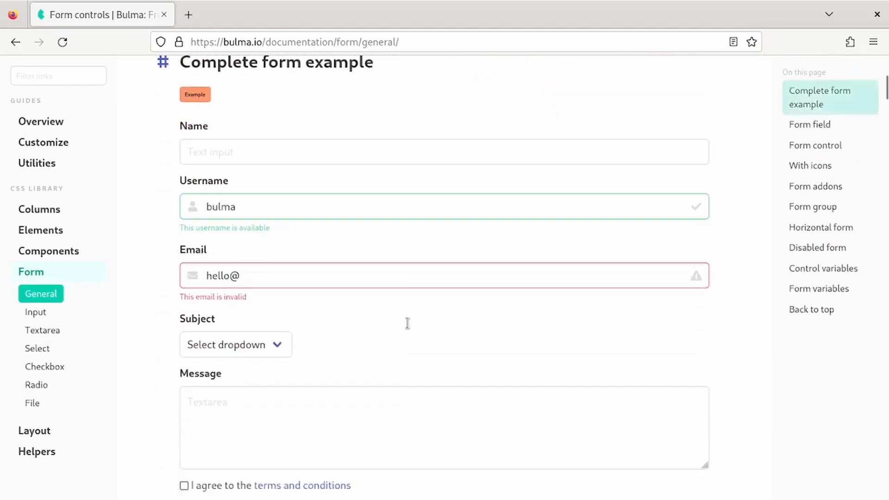
pyautogui.scroll(-3)
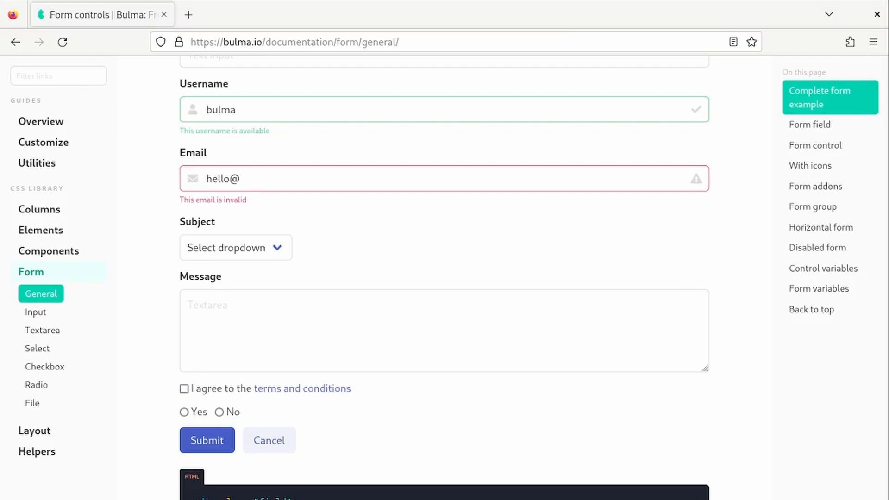
pyautogui.scroll(-3)
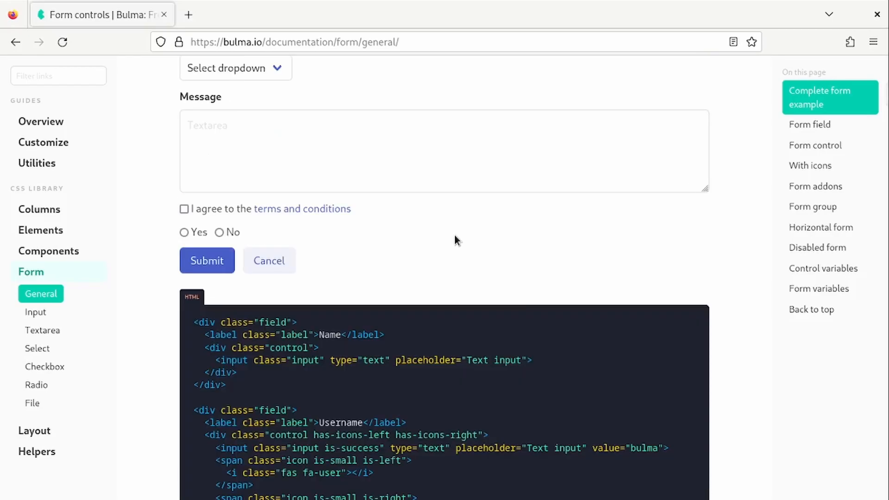
pyautogui.scroll(-3)
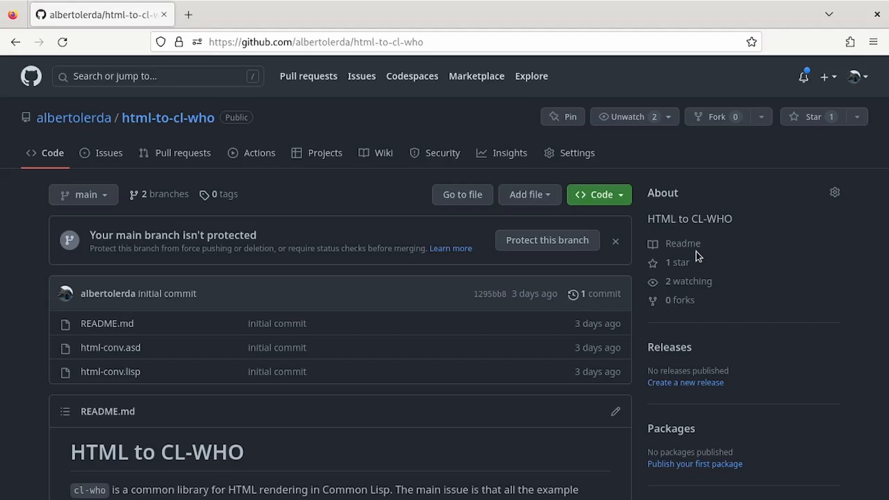
pyautogui.moveTo(524, 391)
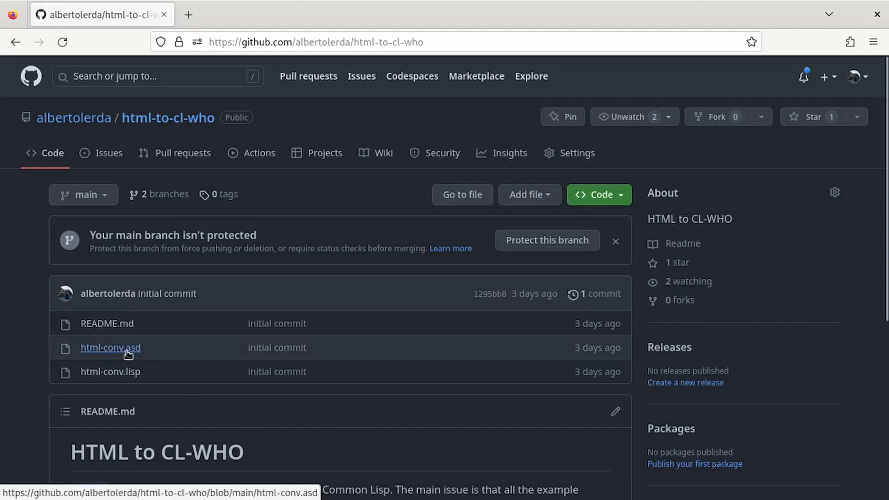
# Look over the html-to-cl-who repository's file list and README
pyautogui.click(110, 348)
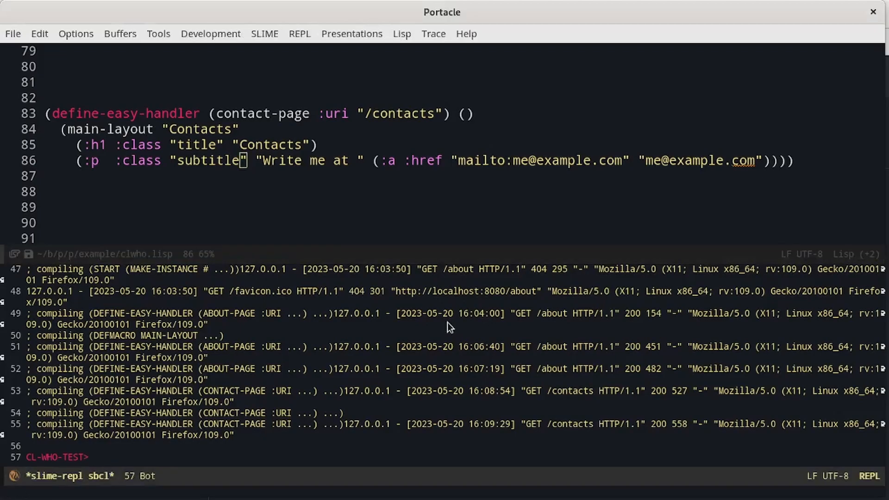
# Enter (asdf:load-system :html-conv) in the REPL to load the converter
pyautogui.write('(asdf:load)')
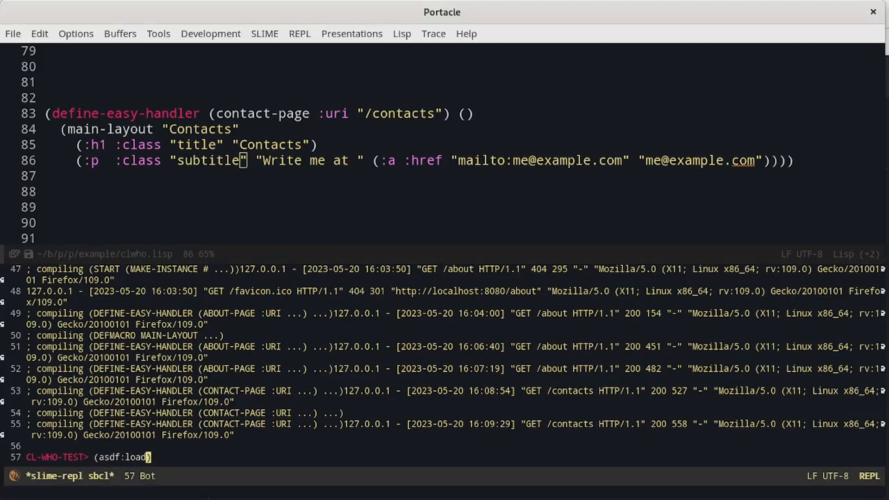
pyautogui.write('-system :')
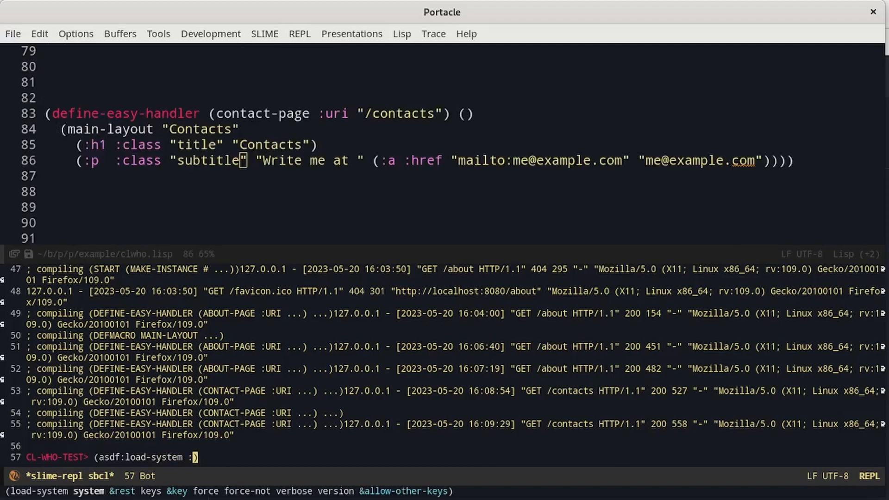
pyautogui.write('html-co')
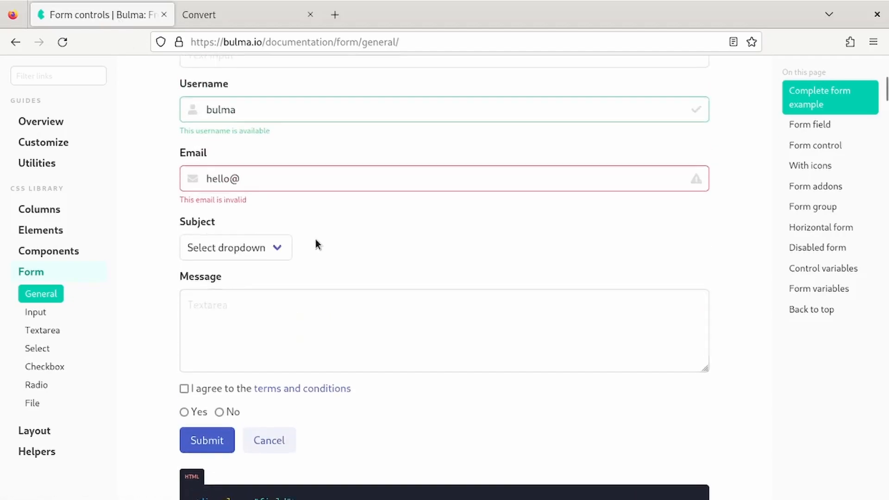
# Select Bulma's Username field HTML block in the documentation code
pyautogui.scroll(3)
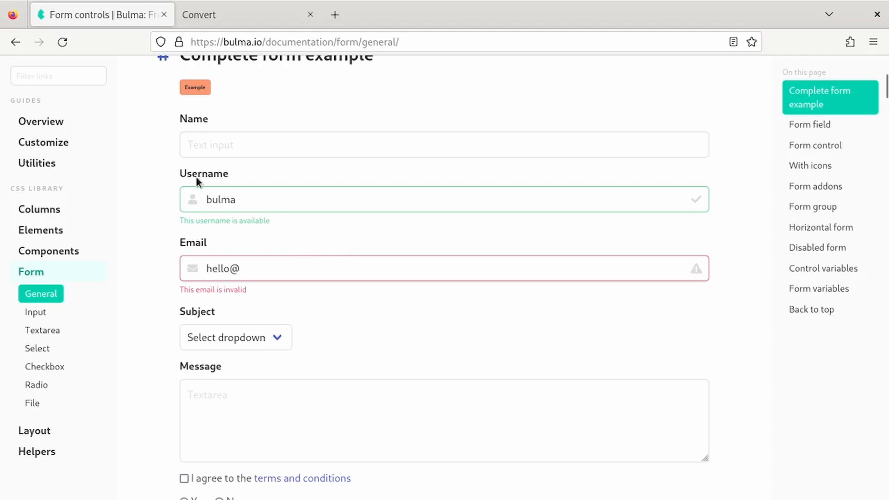
pyautogui.scroll(-3)
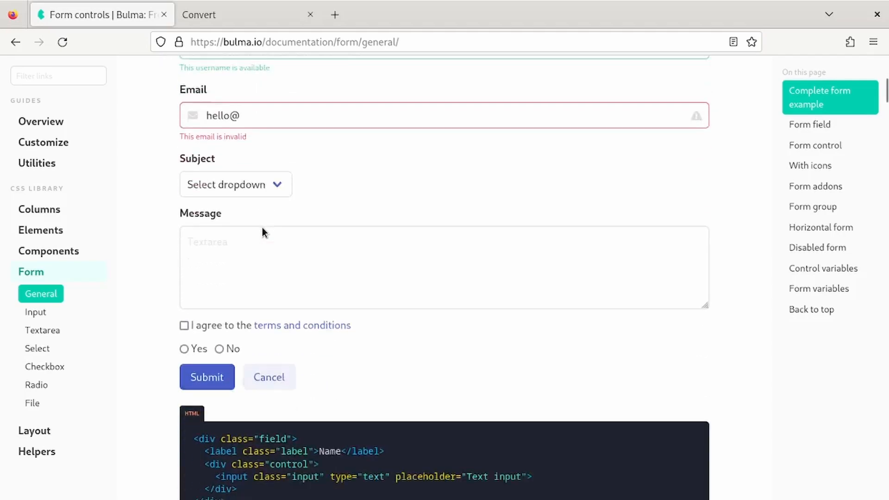
pyautogui.scroll(-3)
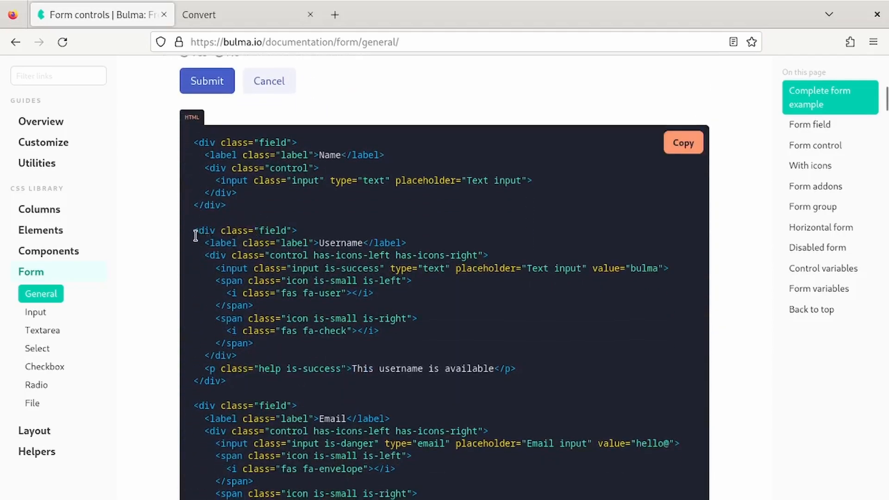
pyautogui.moveTo(195, 230); pyautogui.dragTo(225, 380)
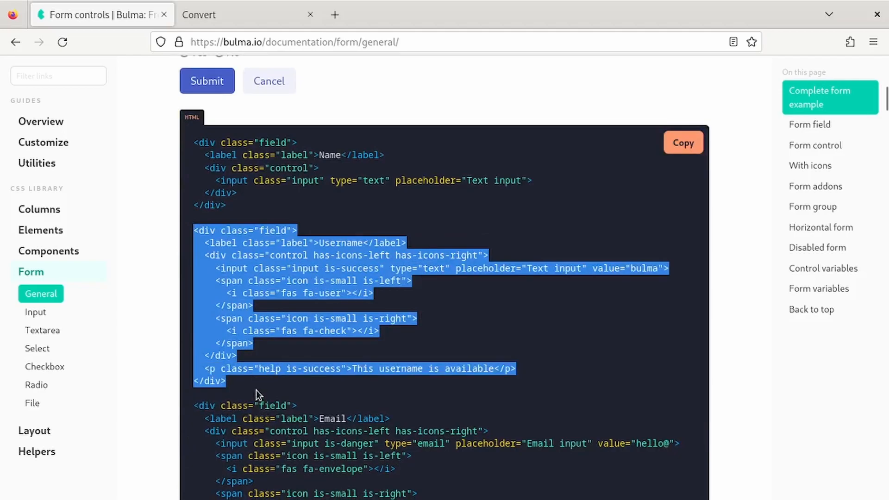
# Convert the Username HTML into CL-WHO on the local converter and copy the result
pyautogui.click(243, 13)
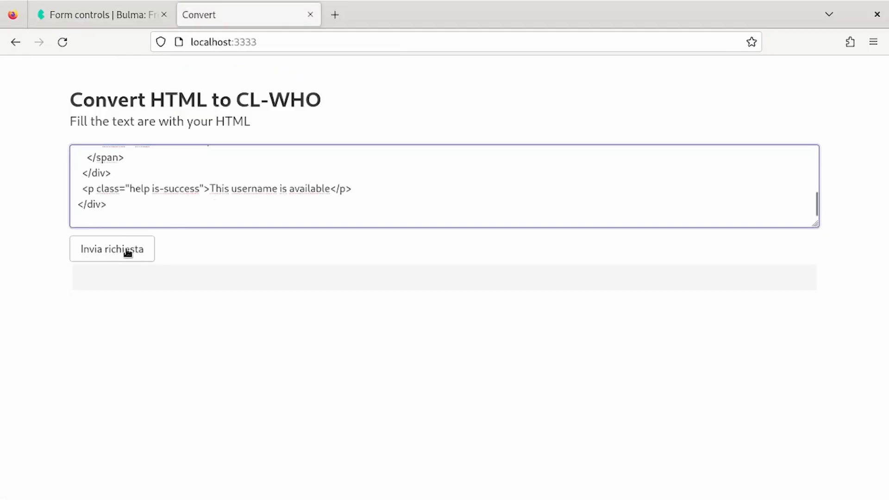
pyautogui.click(112, 249)
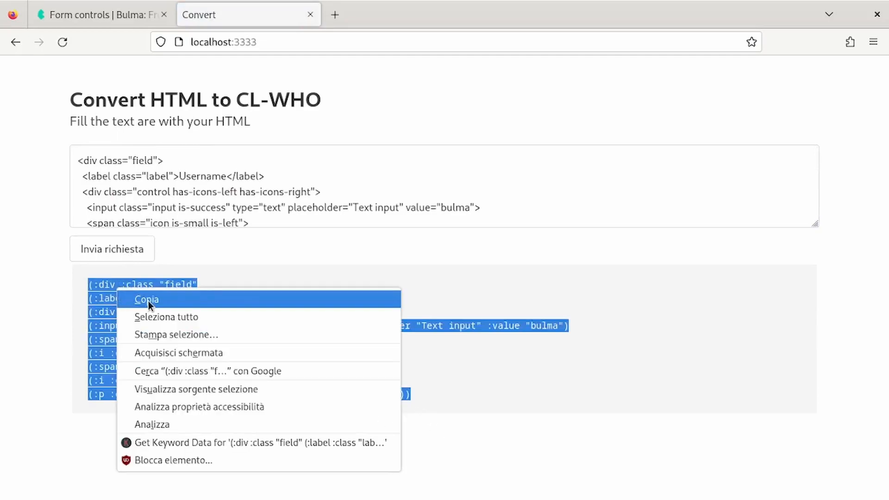
pyautogui.click(146, 299)
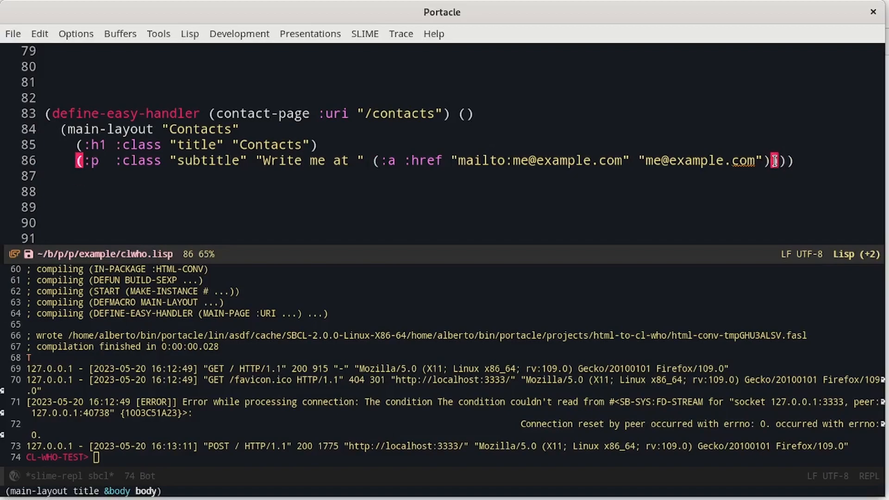
# Add a (:form wrapper in the /contacts handler holding the pasted Username field code
pyautogui.press('Return')
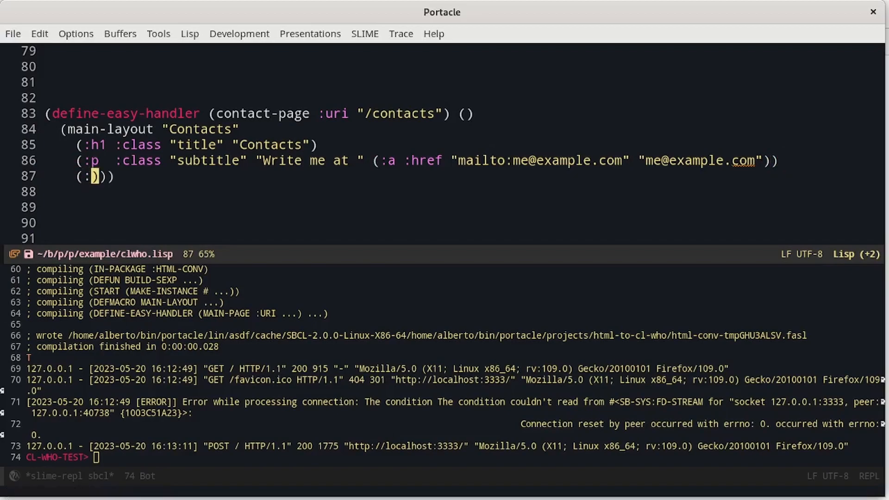
pyautogui.write('form')
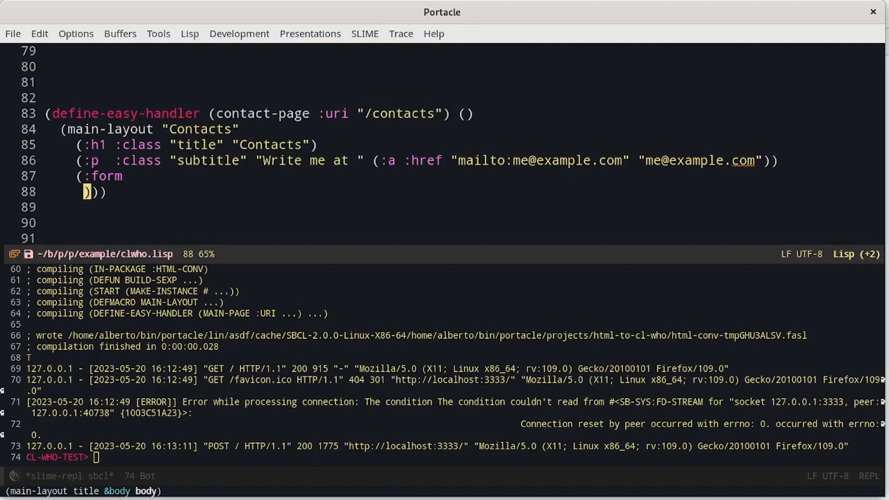
pyautogui.scroll(-3)
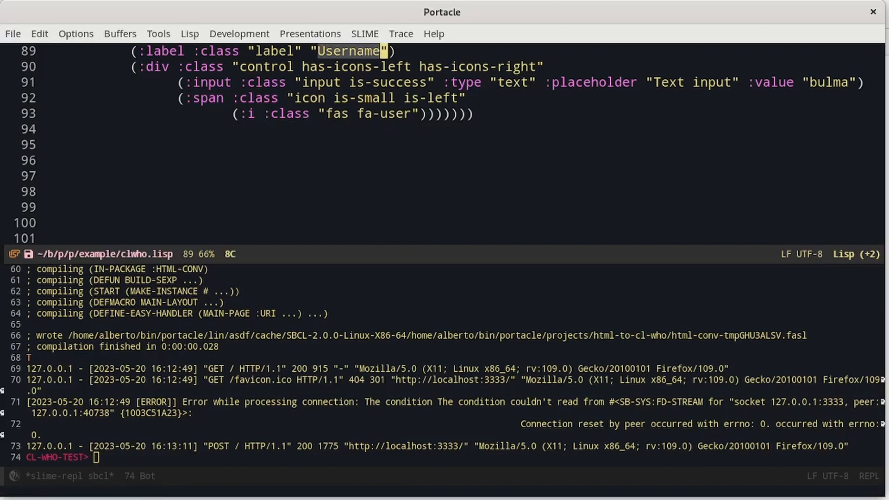
pyautogui.press('Delete')
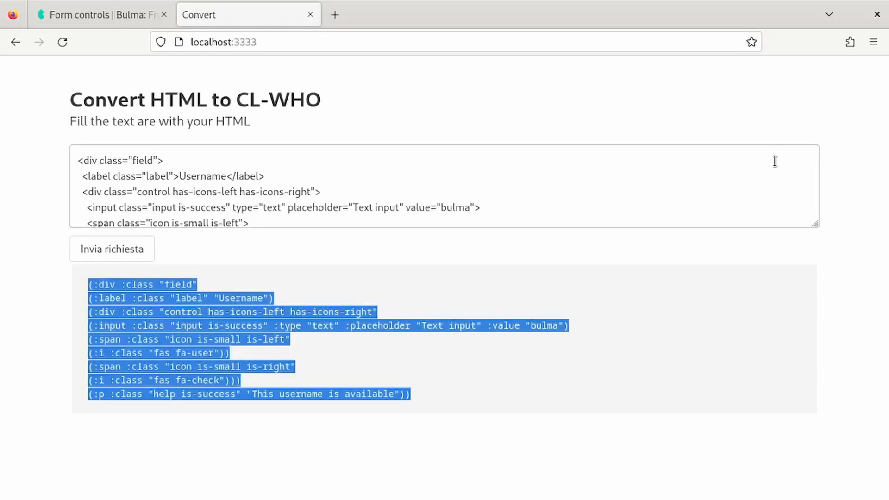
# Send Bulma's Message field HTML through the local CL-WHO converter
pyautogui.click(85, 14)
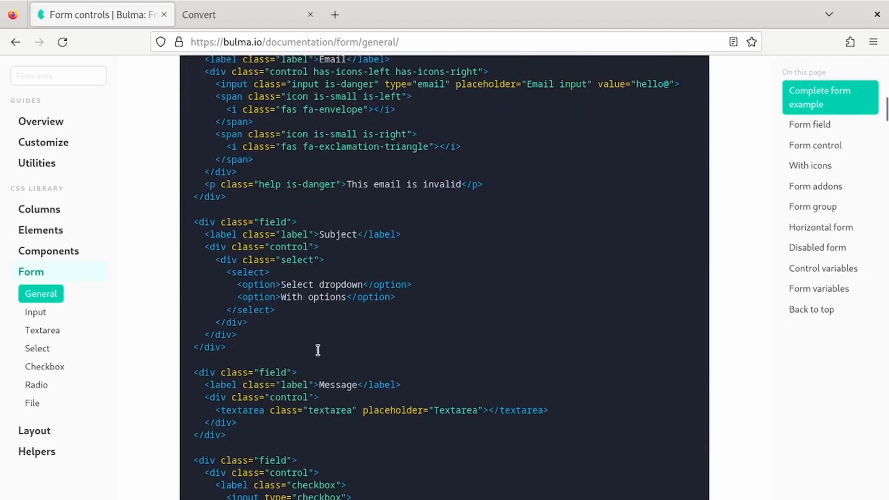
pyautogui.scroll(-3)
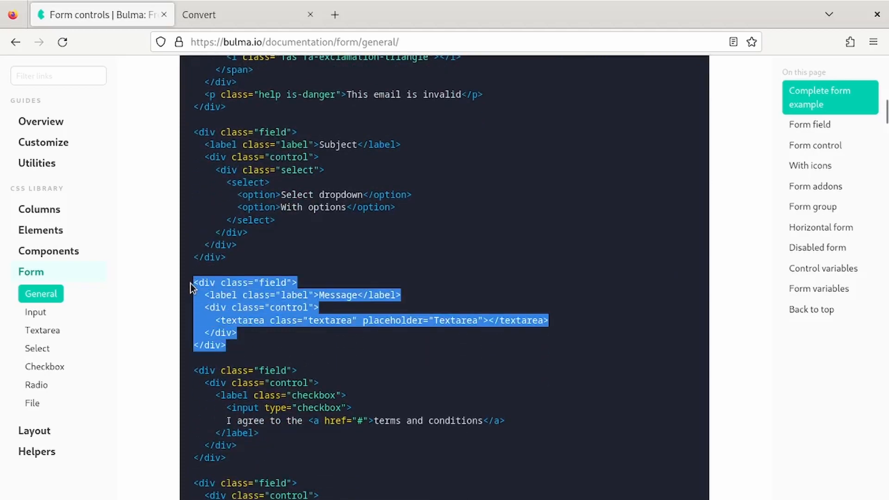
pyautogui.click(248, 15)
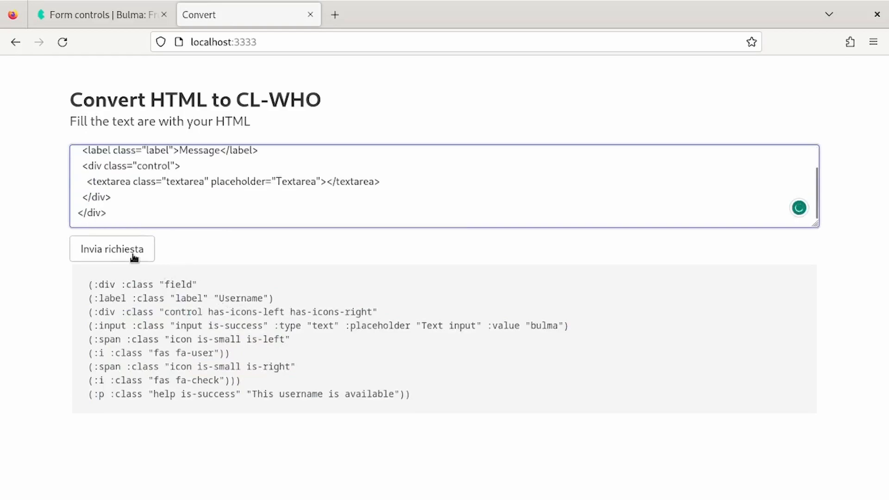
pyautogui.click(112, 250)
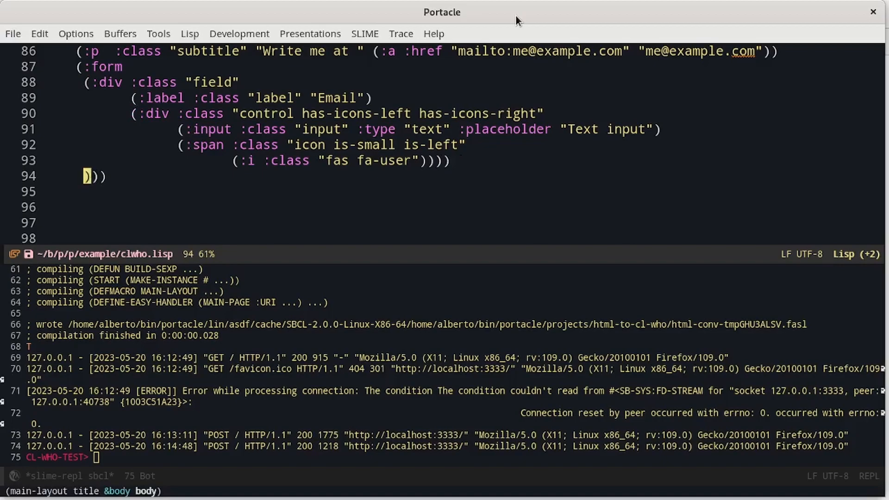
# Start a new (:div :class "field" block after the Email field in clwho.lisp
pyautogui.write('(:div :class "field"')
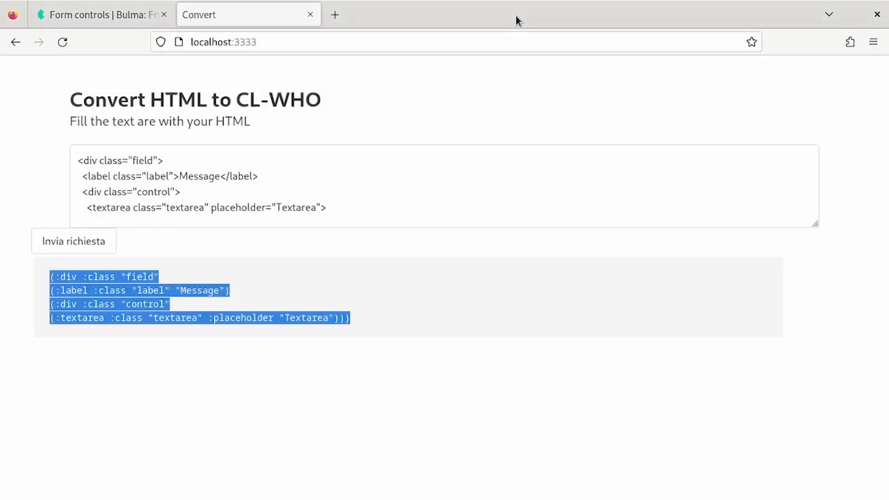
# Convert Bulma's grouped Submit/Cancel buttons HTML to CL-WHO and select the output
pyautogui.click(102, 14)
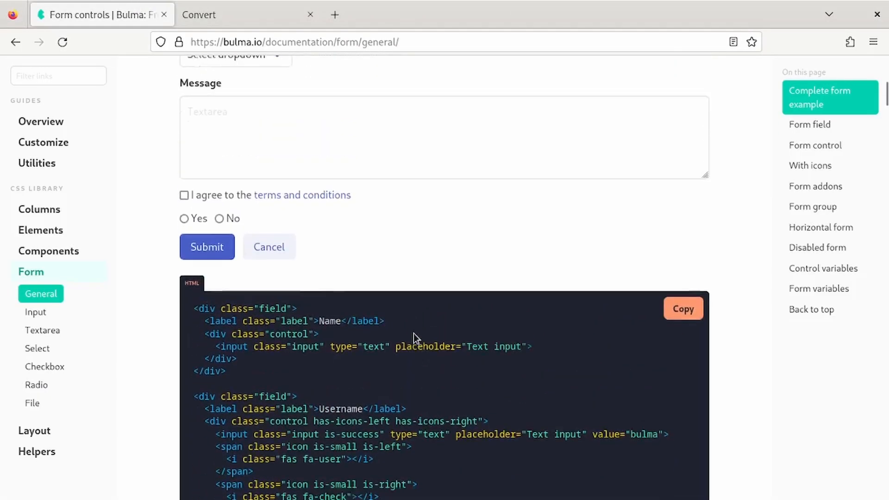
pyautogui.scroll(-3)
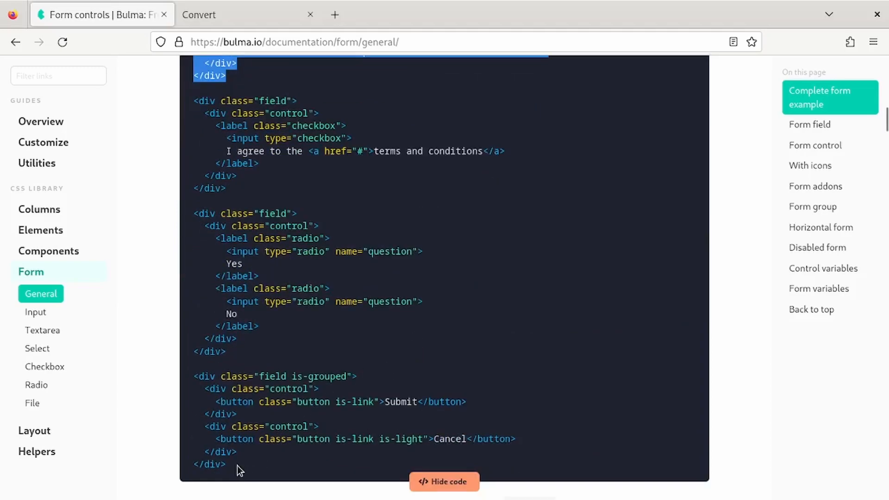
pyautogui.click(248, 14)
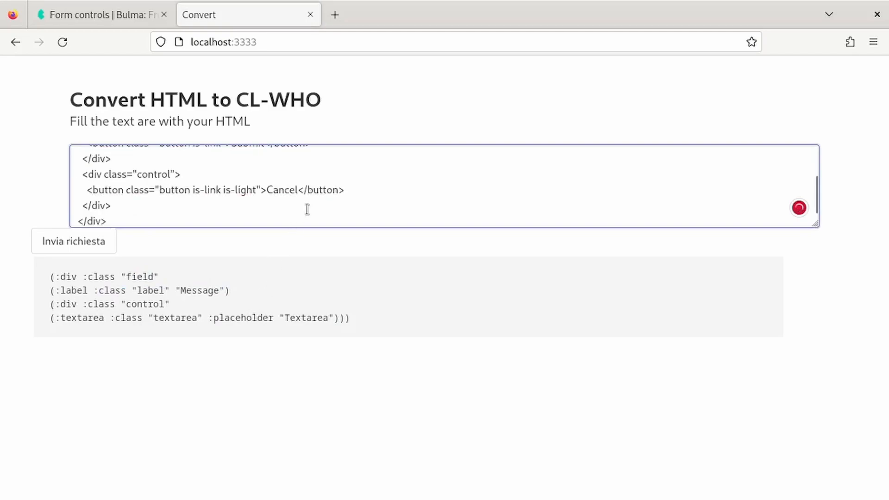
pyautogui.click(73, 241)
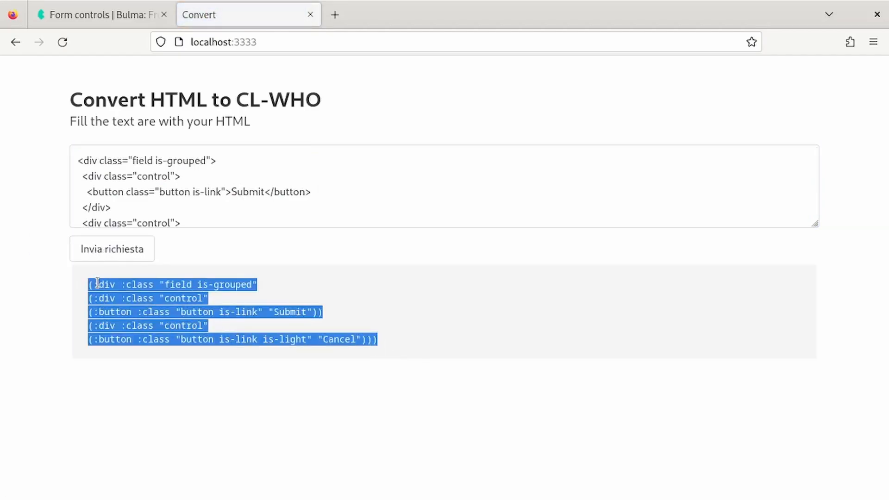
pyautogui.click(136, 299)
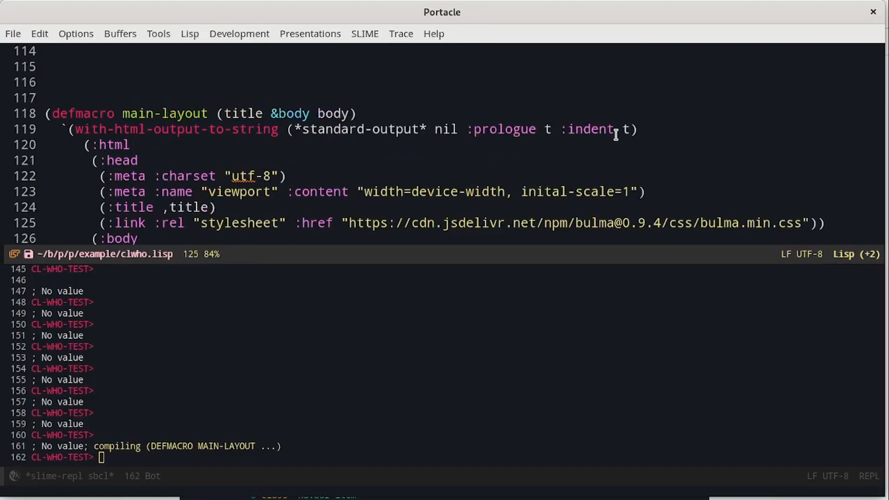
# Wrap main-layout's body in ,(navbar) plus a :section/container and recompile with C-c C-c
pyautogui.scroll(-3)
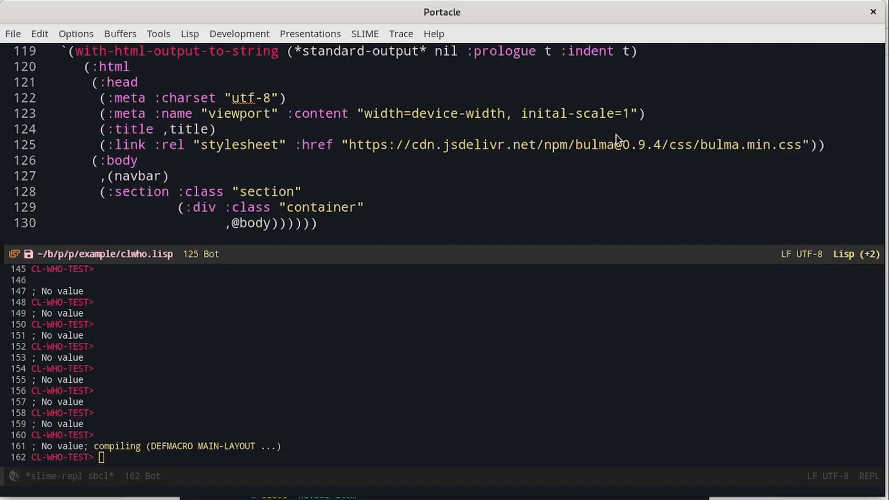
pyautogui.moveTo(453, 161)
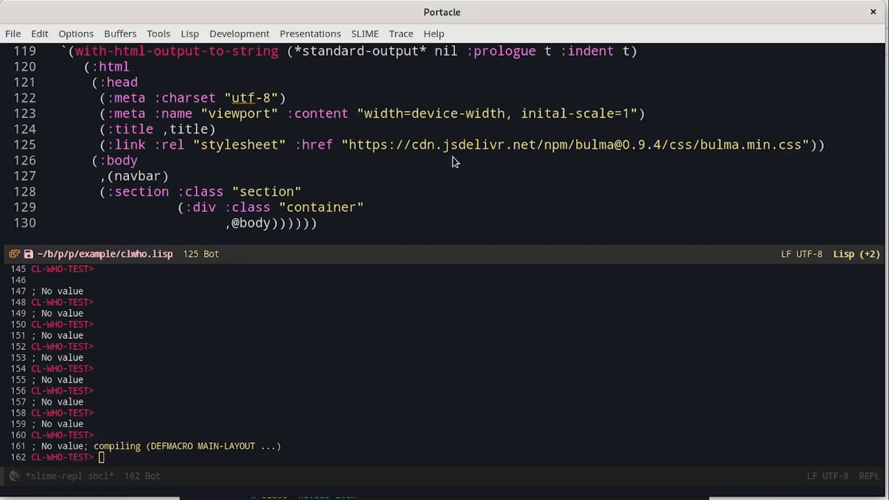
pyautogui.moveTo(127, 180)
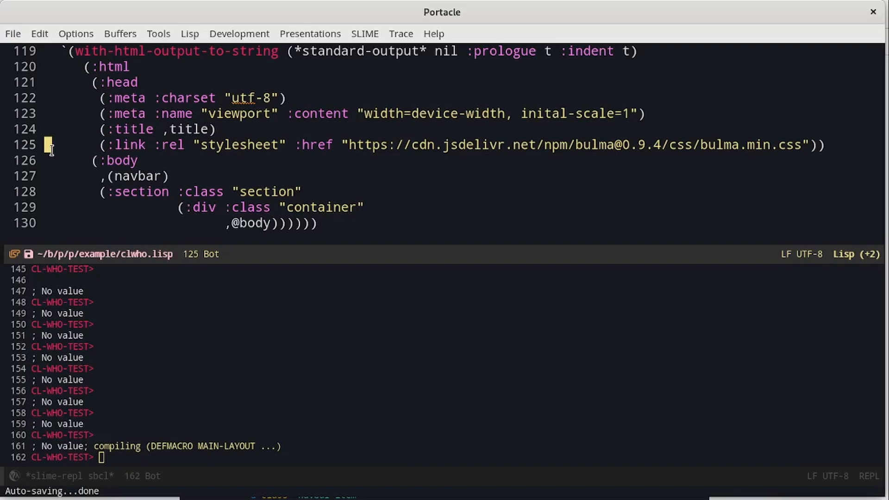
pyautogui.moveTo(213, 181)
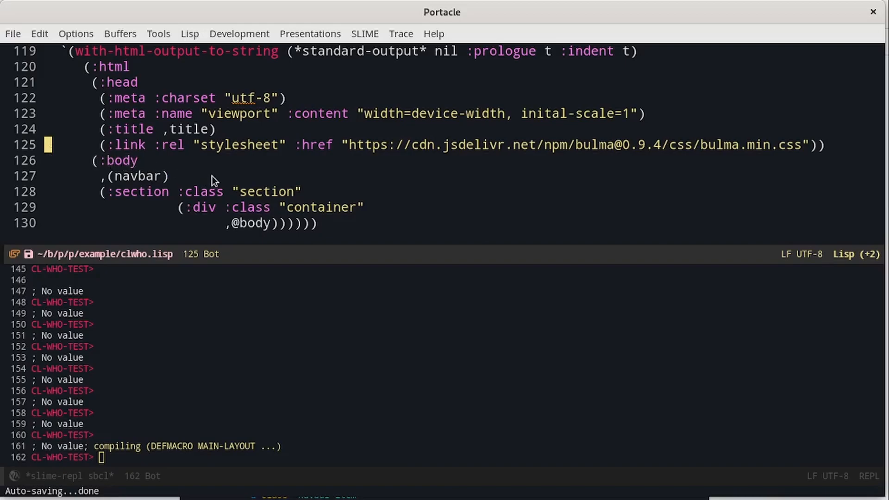
pyautogui.moveTo(254, 176)
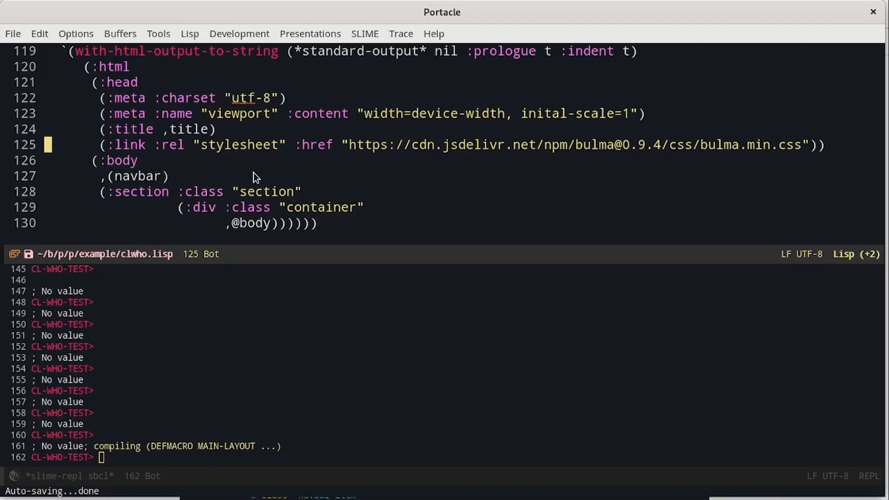
pyautogui.moveTo(481, 198)
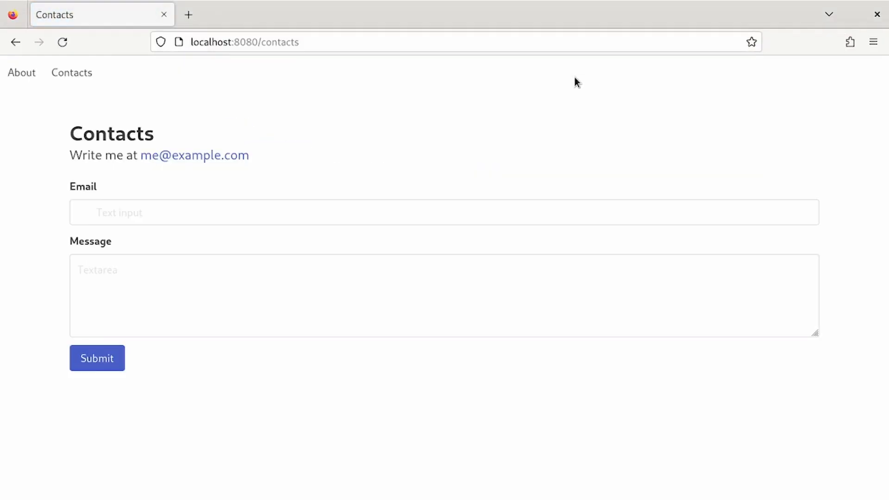
pyautogui.moveTo(22, 72)
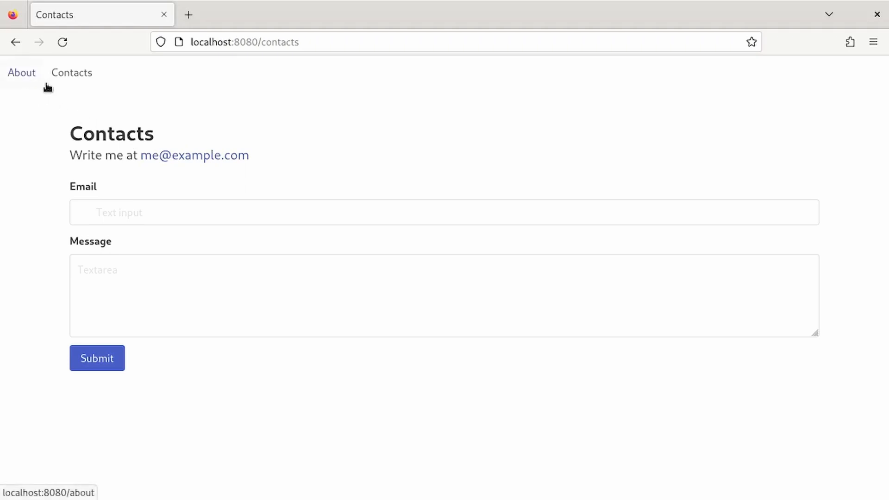
# Follow the navbar's About link from localhost:8080/contacts to the About page
pyautogui.click(22, 72)
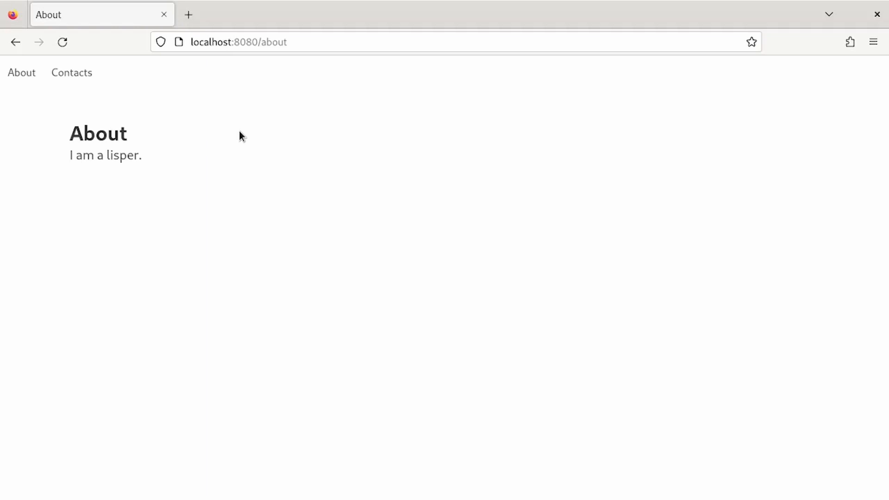
pyautogui.moveTo(71, 72)
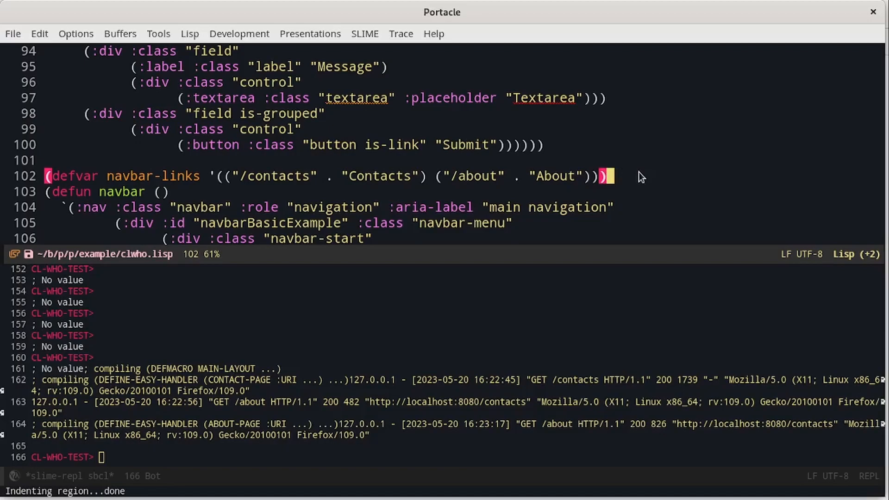
pyautogui.moveTo(399, 192)
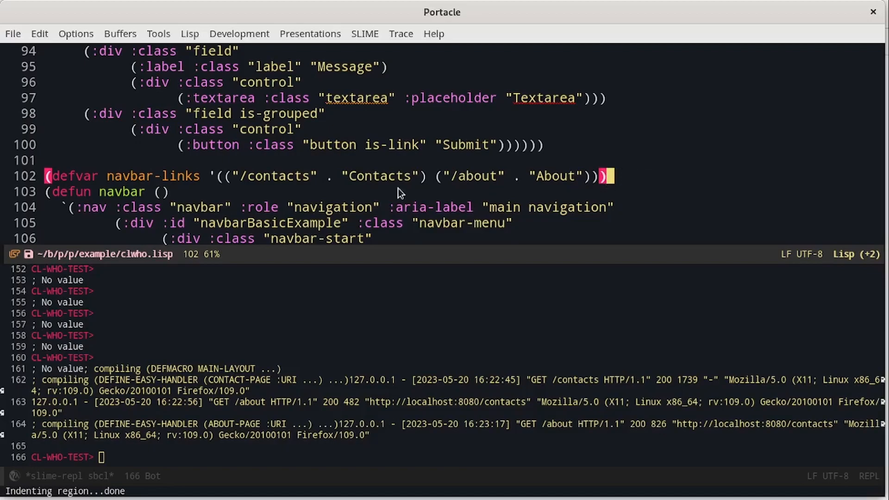
pyautogui.moveTo(315, 188)
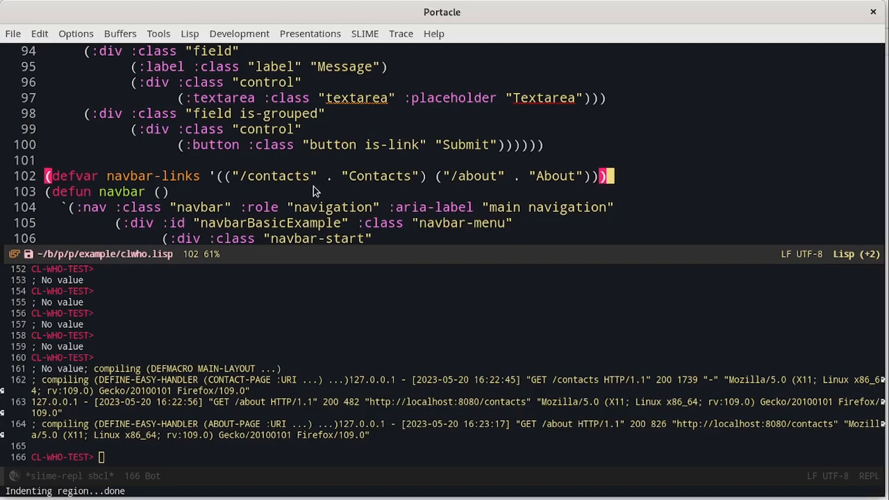
pyautogui.moveTo(330, 196)
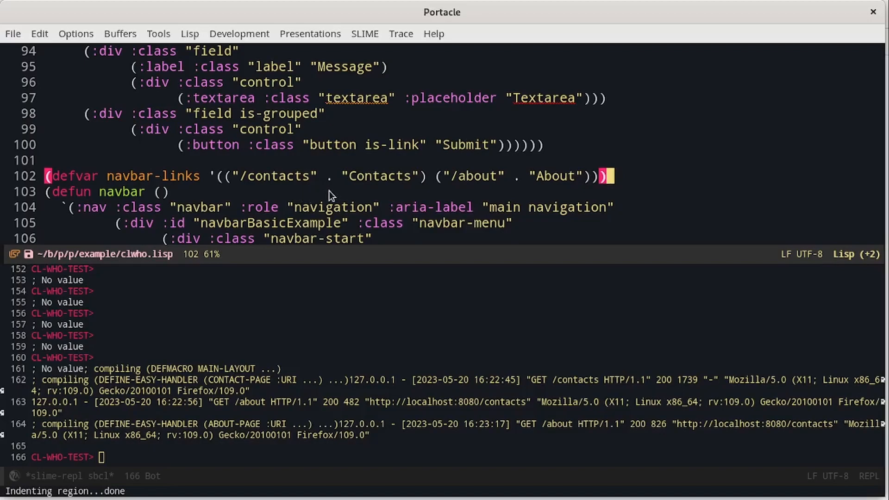
pyautogui.moveTo(363, 191)
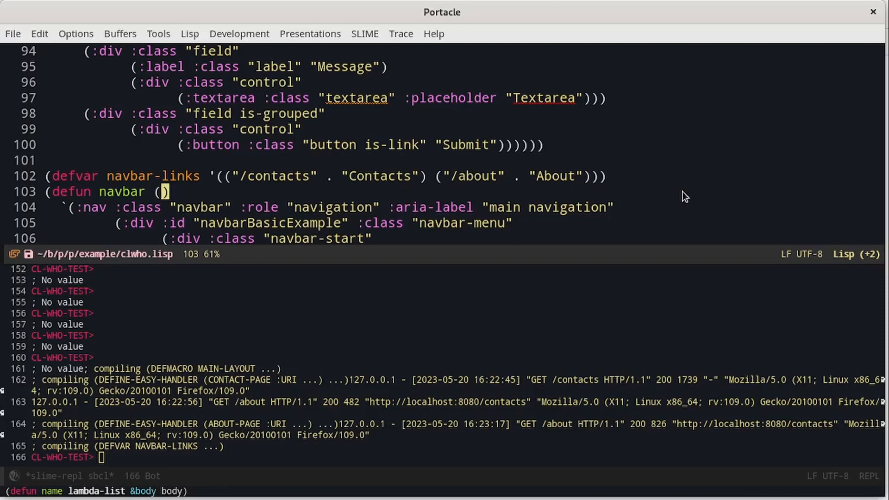
# Give navbar a url parameter and begin a ,@(loop splice inside navbar-start
pyautogui.write('url')
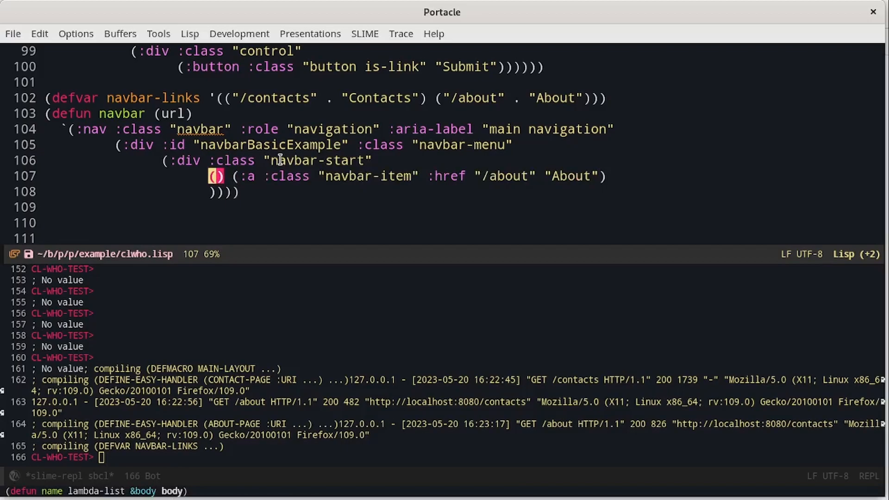
pyautogui.write(',@')
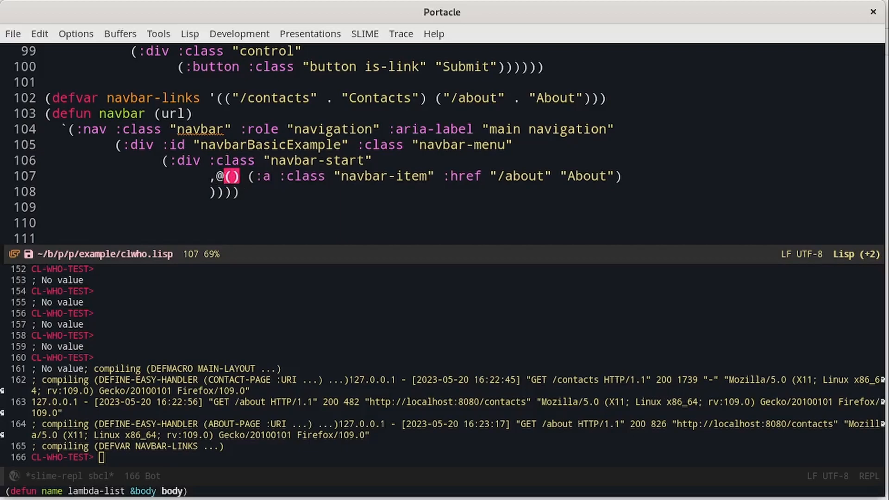
pyautogui.write('loop')
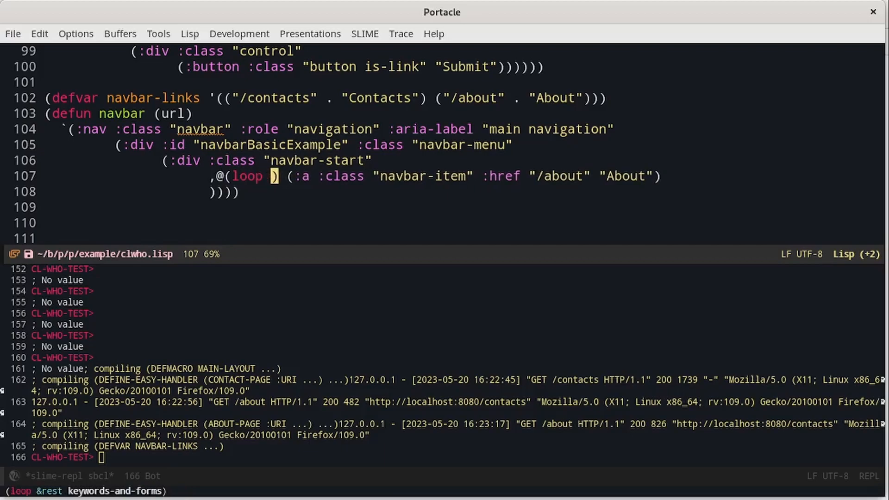
# Loop for (link . title) in navbar-links collecting a navbar-item anchor
pyautogui.write('for (')
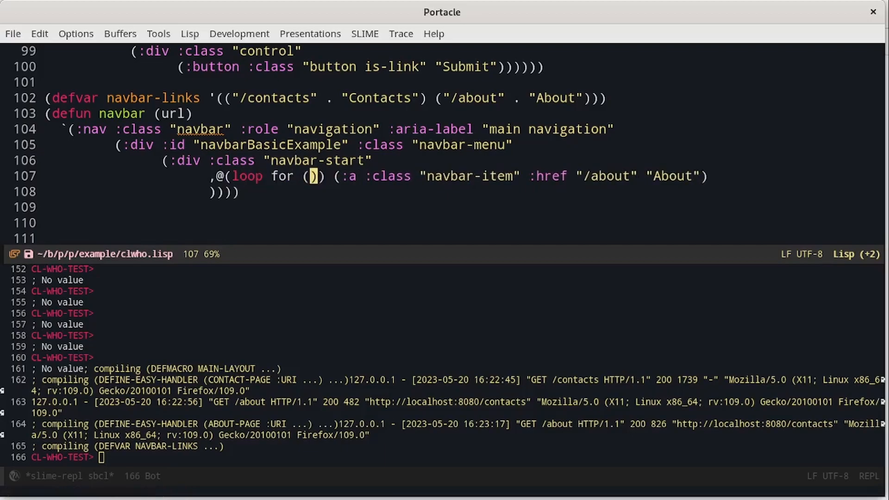
pyautogui.write('link . title')
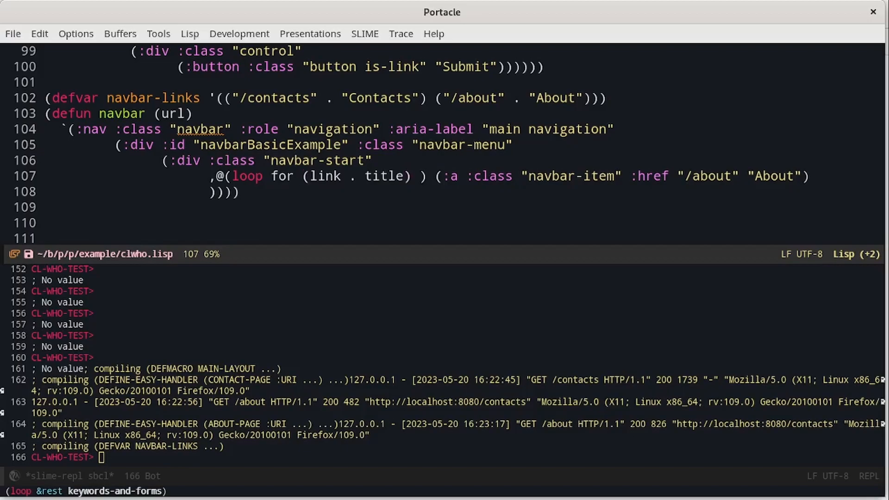
pyautogui.write('in')
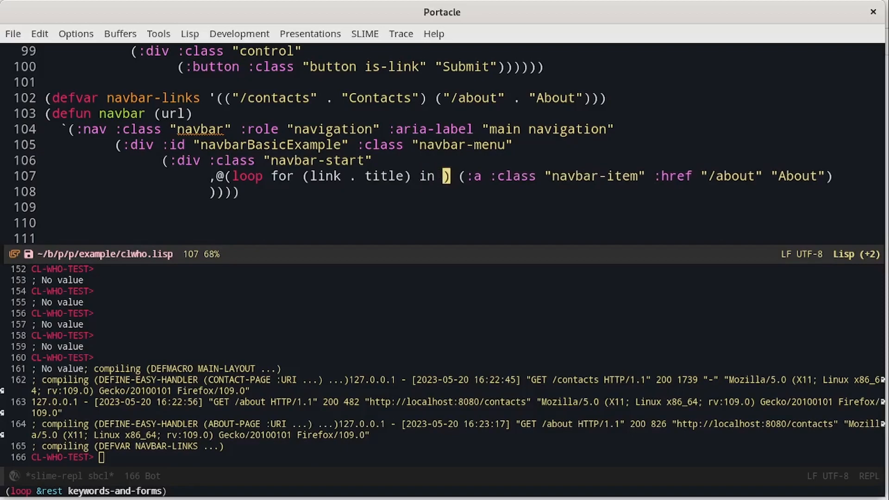
pyautogui.write('navbarlinks')
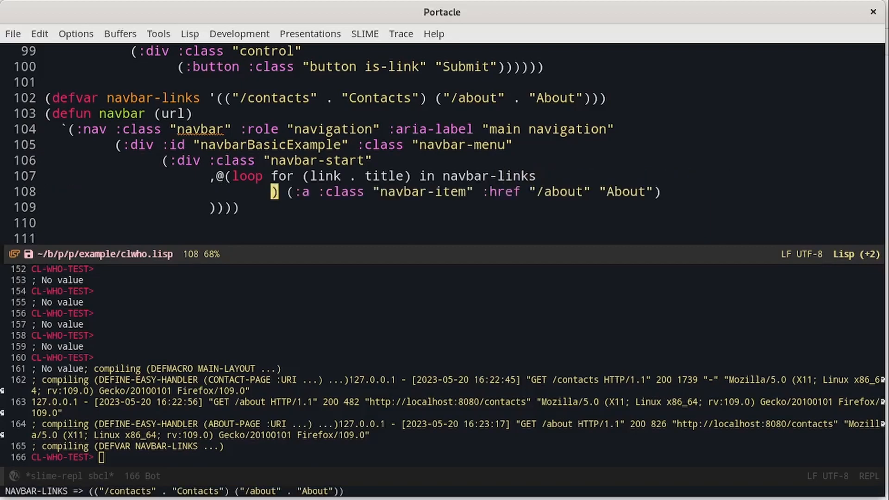
pyautogui.write('collect')
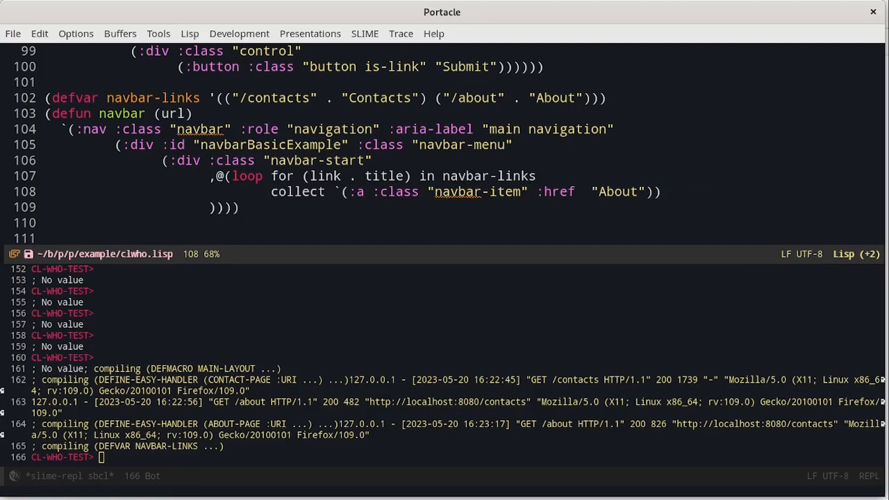
# Fill the collected anchor with :href ,link and ,title from each entry
pyautogui.write(',link')
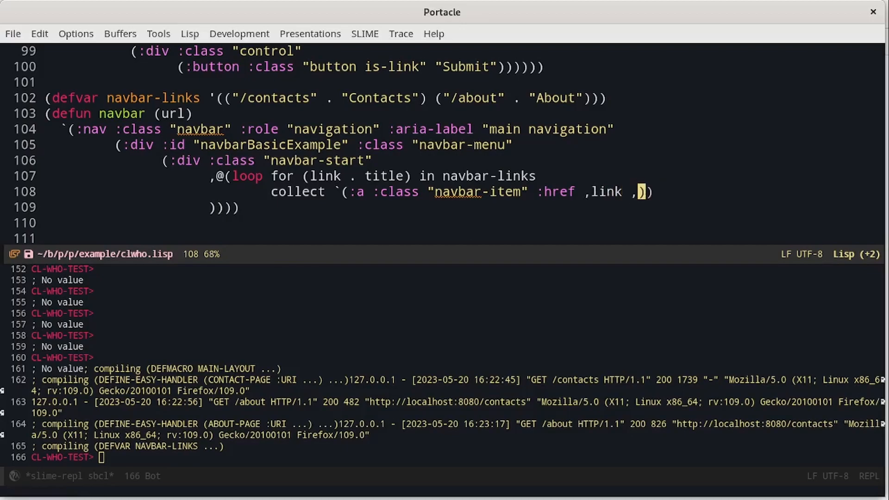
pyautogui.write('title')
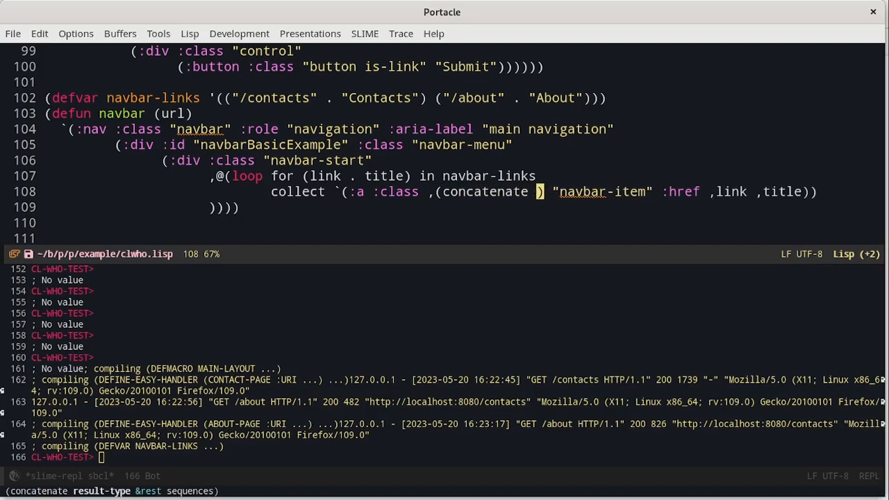
# Make :class ,(concatenate 'string "navbar-item" (when (equal url link) " is-active"))
pyautogui.write("'")
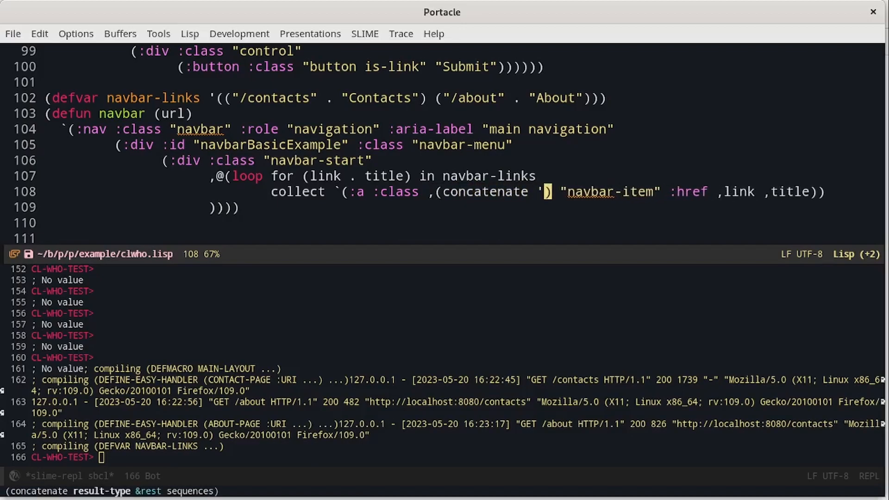
pyautogui.write('string')
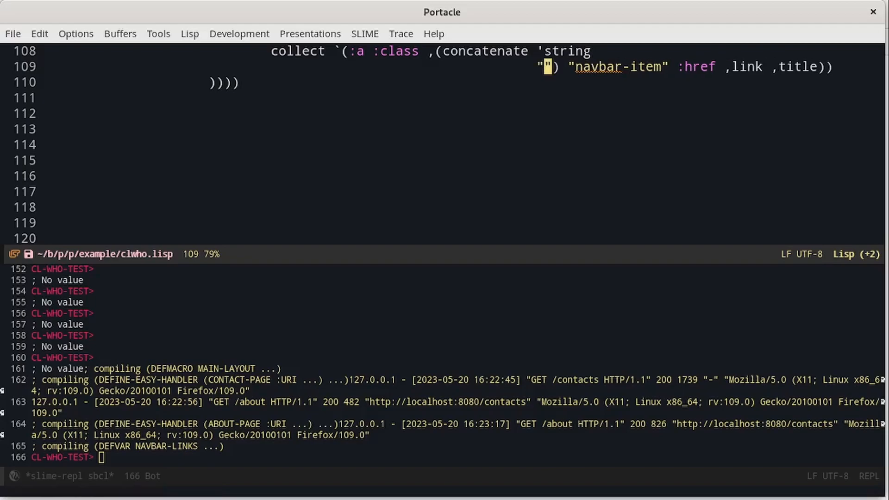
pyautogui.write('navbar')
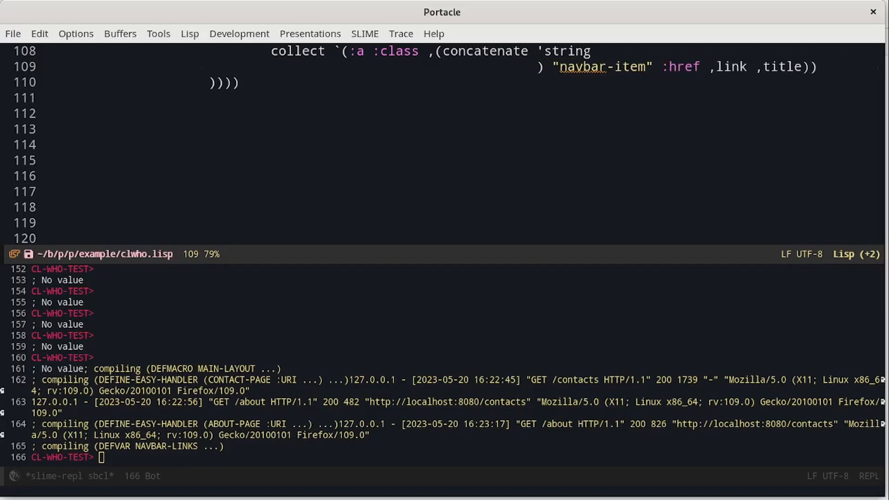
pyautogui.press('Tab')
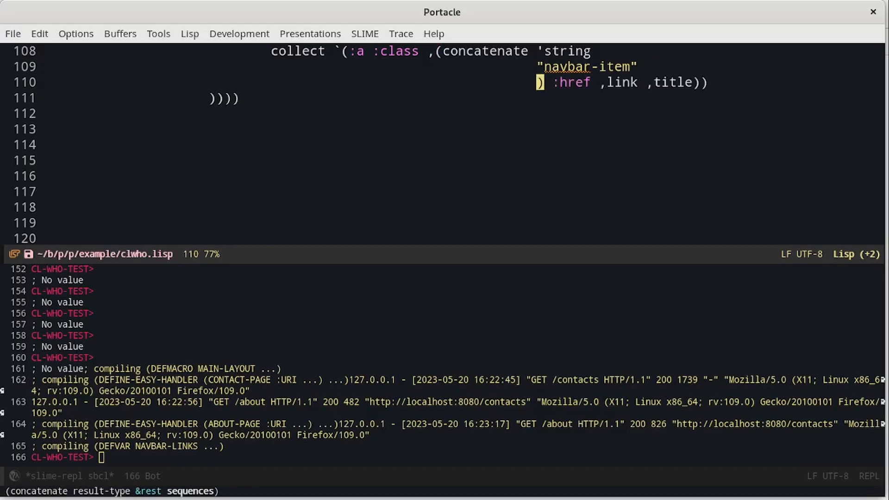
pyautogui.write('(when (')
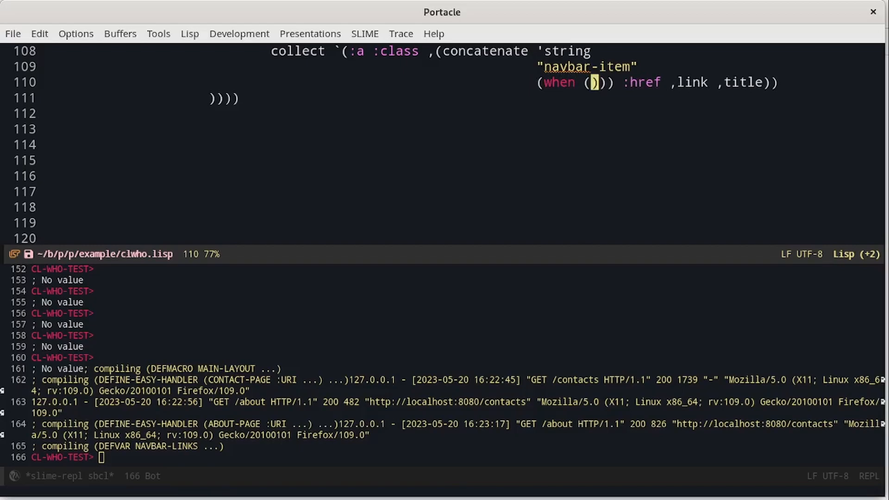
pyautogui.write('equal')
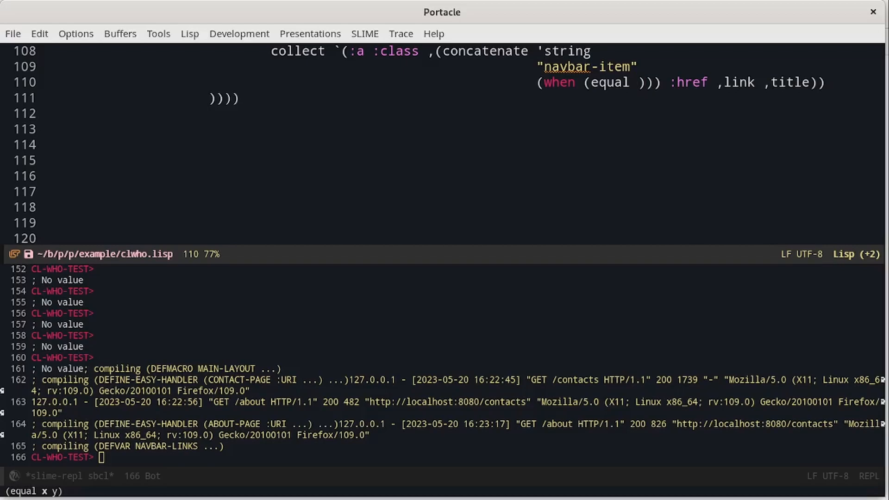
pyautogui.write('url')
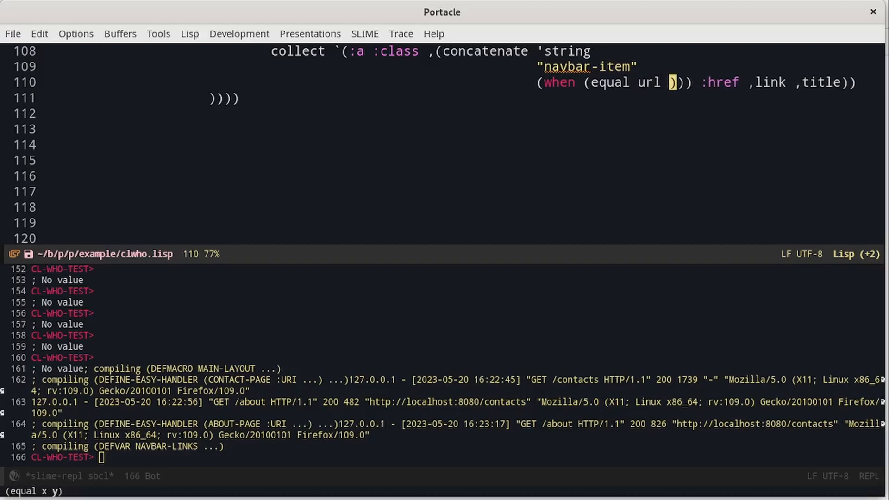
pyautogui.write('link')
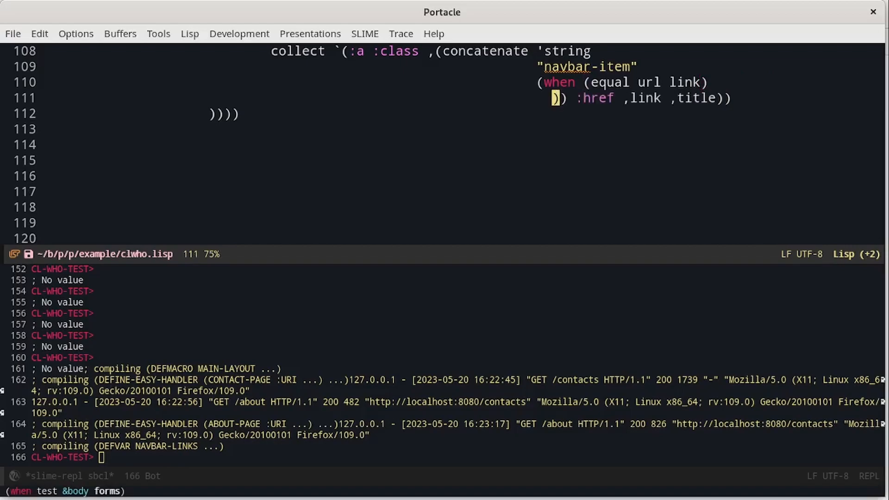
pyautogui.write('""')
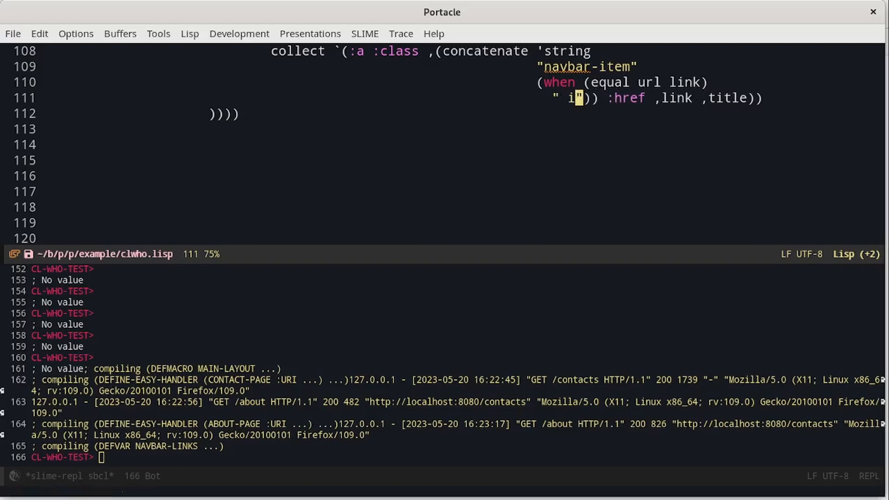
pyautogui.write('s-acr')
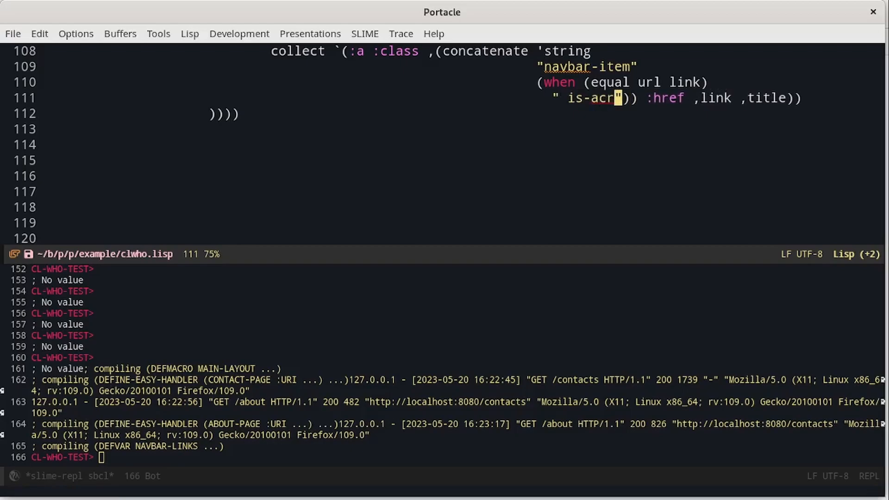
pyautogui.write('tive')
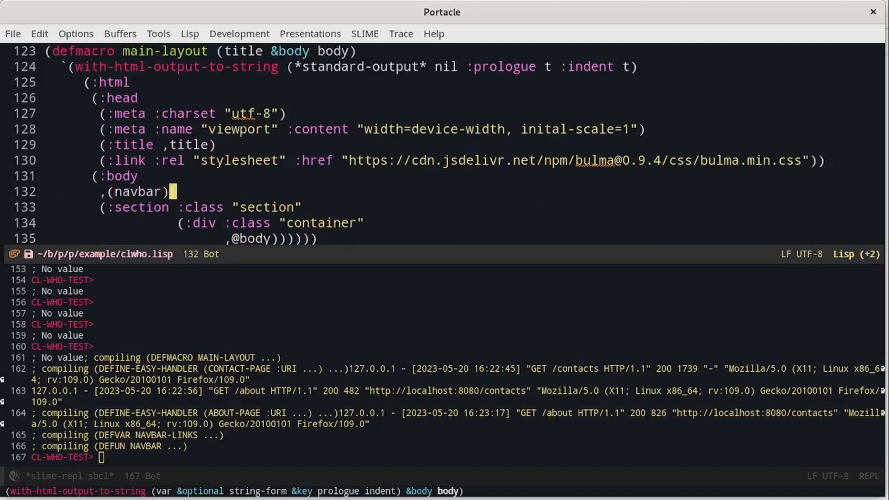
# Call (navbar url) in main-layout and give contact-page the "/contacts" url argument
pyautogui.write('url')
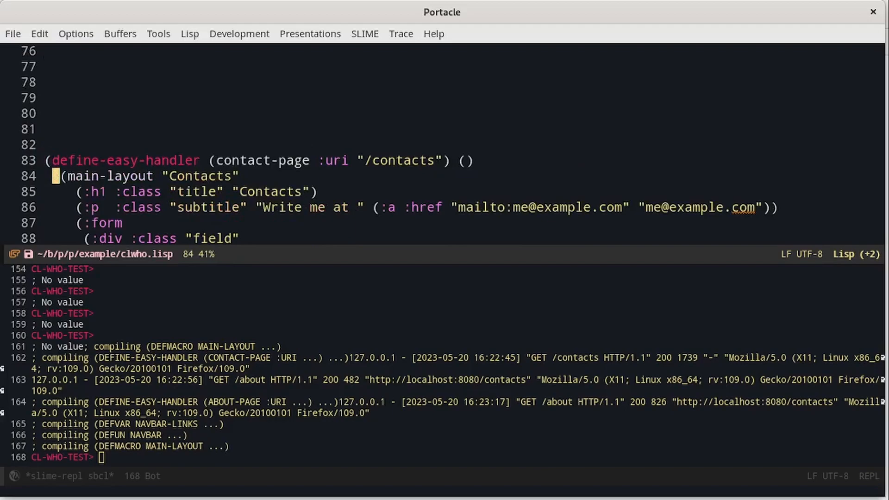
pyautogui.write('/"')
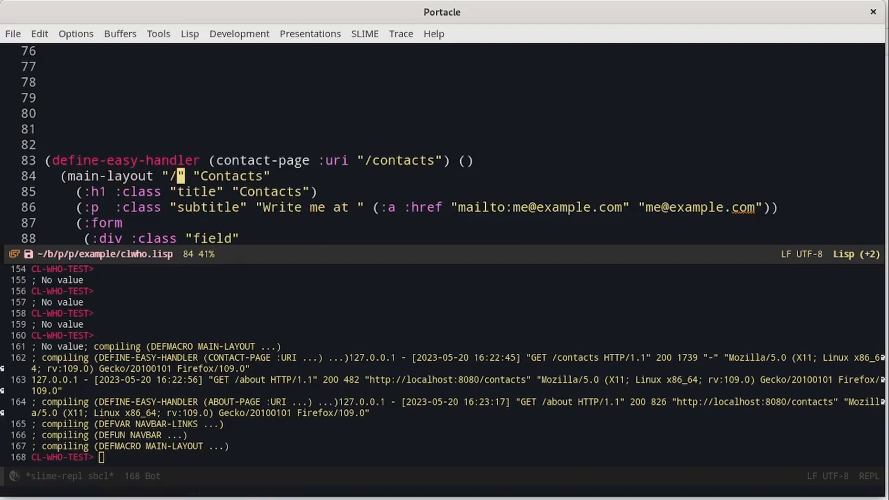
pyautogui.write('contacts')
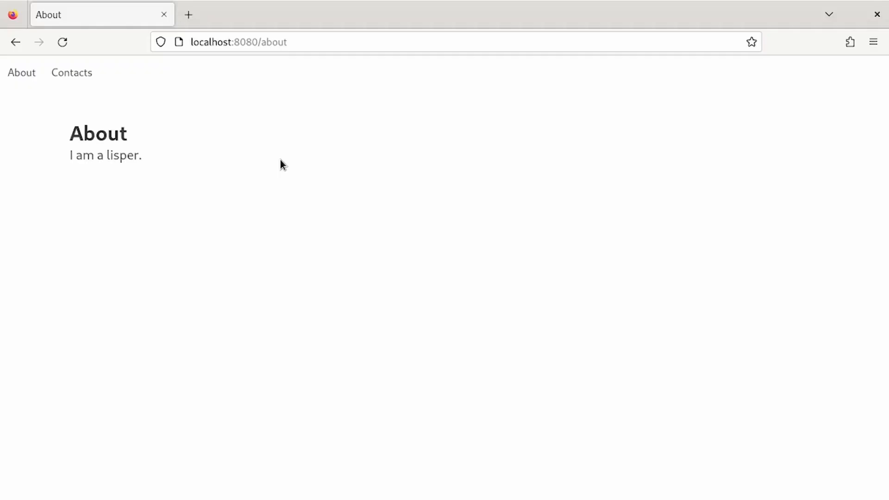
# Follow the Contacts navbar link to load localhost:8080/contacts with the form
pyautogui.click(72, 72)
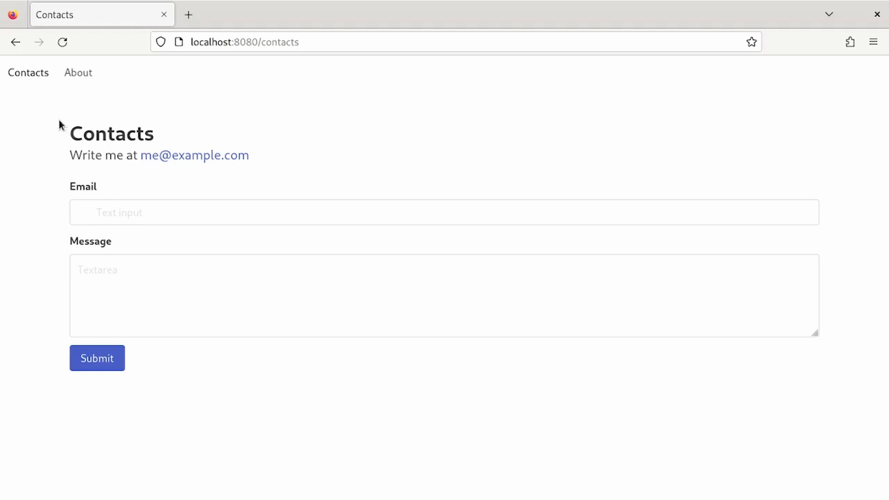
pyautogui.moveTo(77, 73)
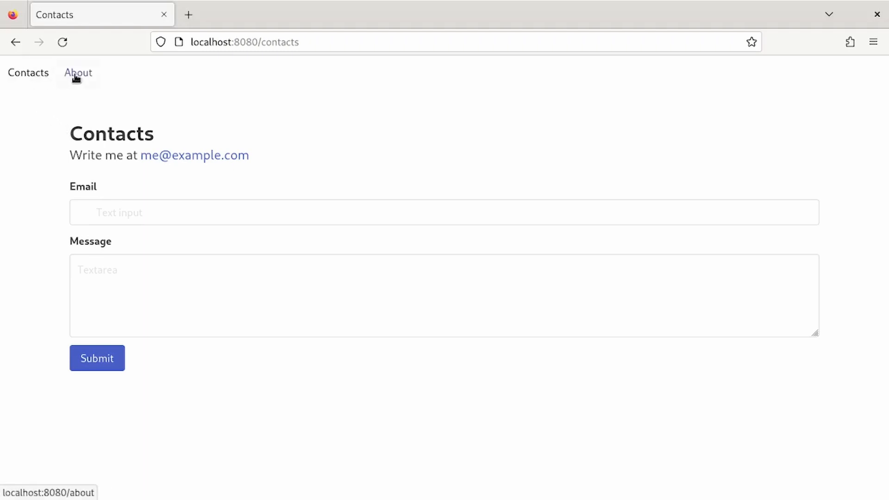
pyautogui.moveTo(334, 185)
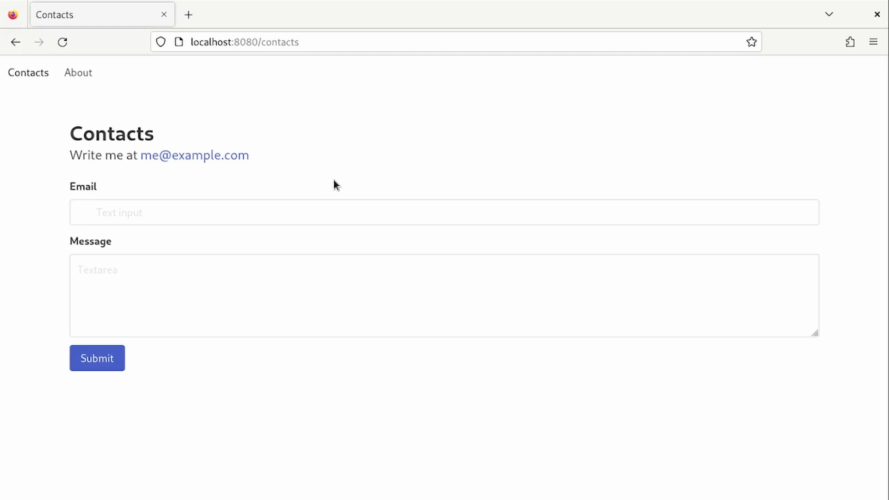